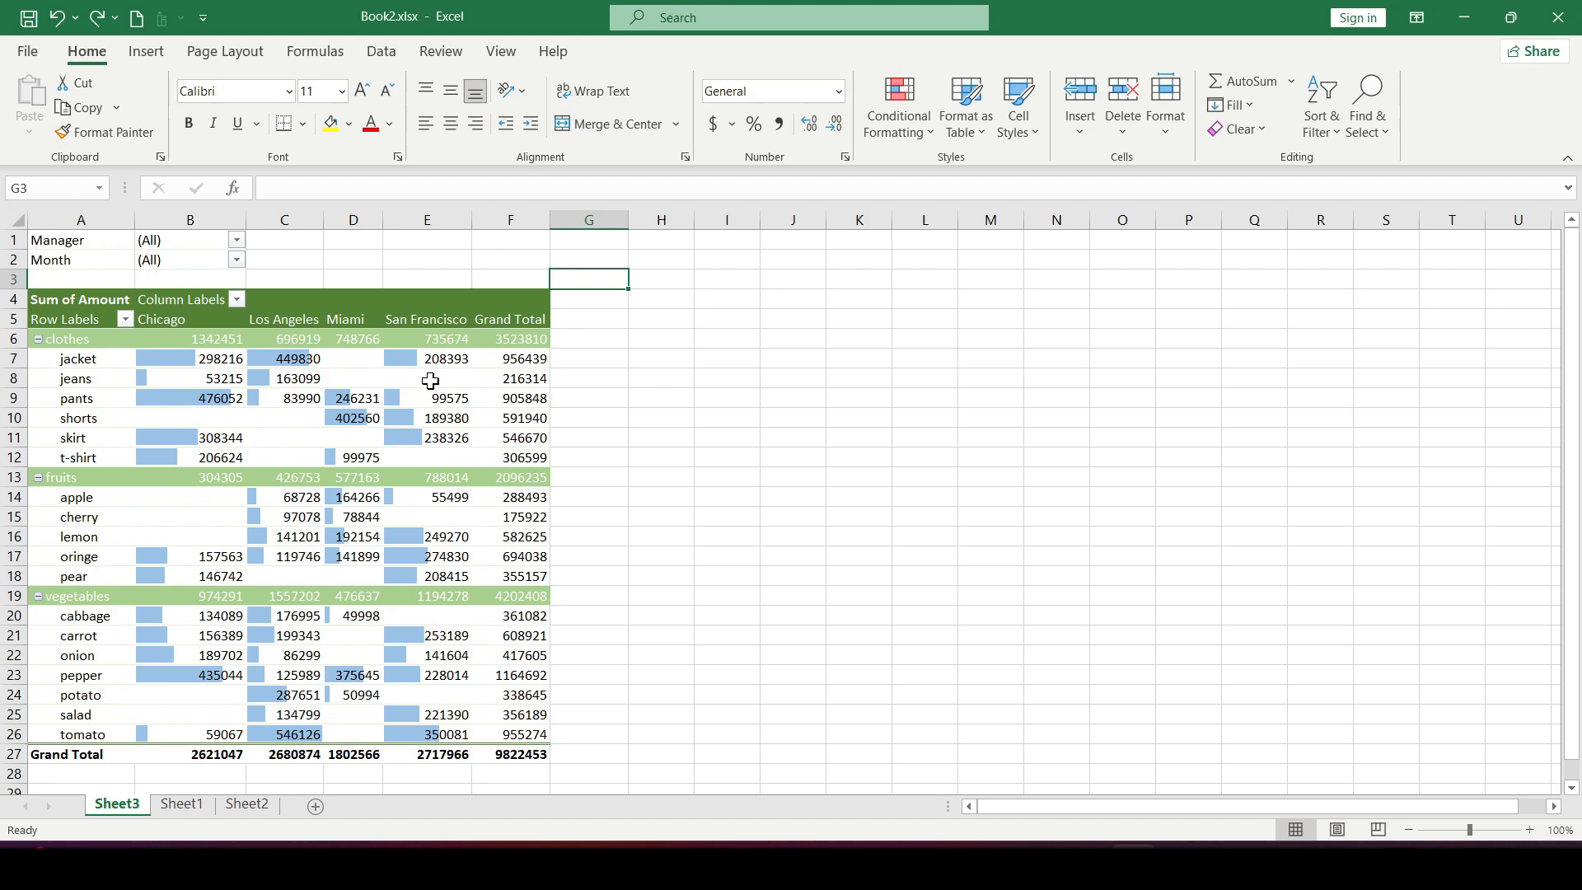
Review the source data sheet and return to the pivot table sheet.
{"action": "left_click", "coordinate": [589, 357]}
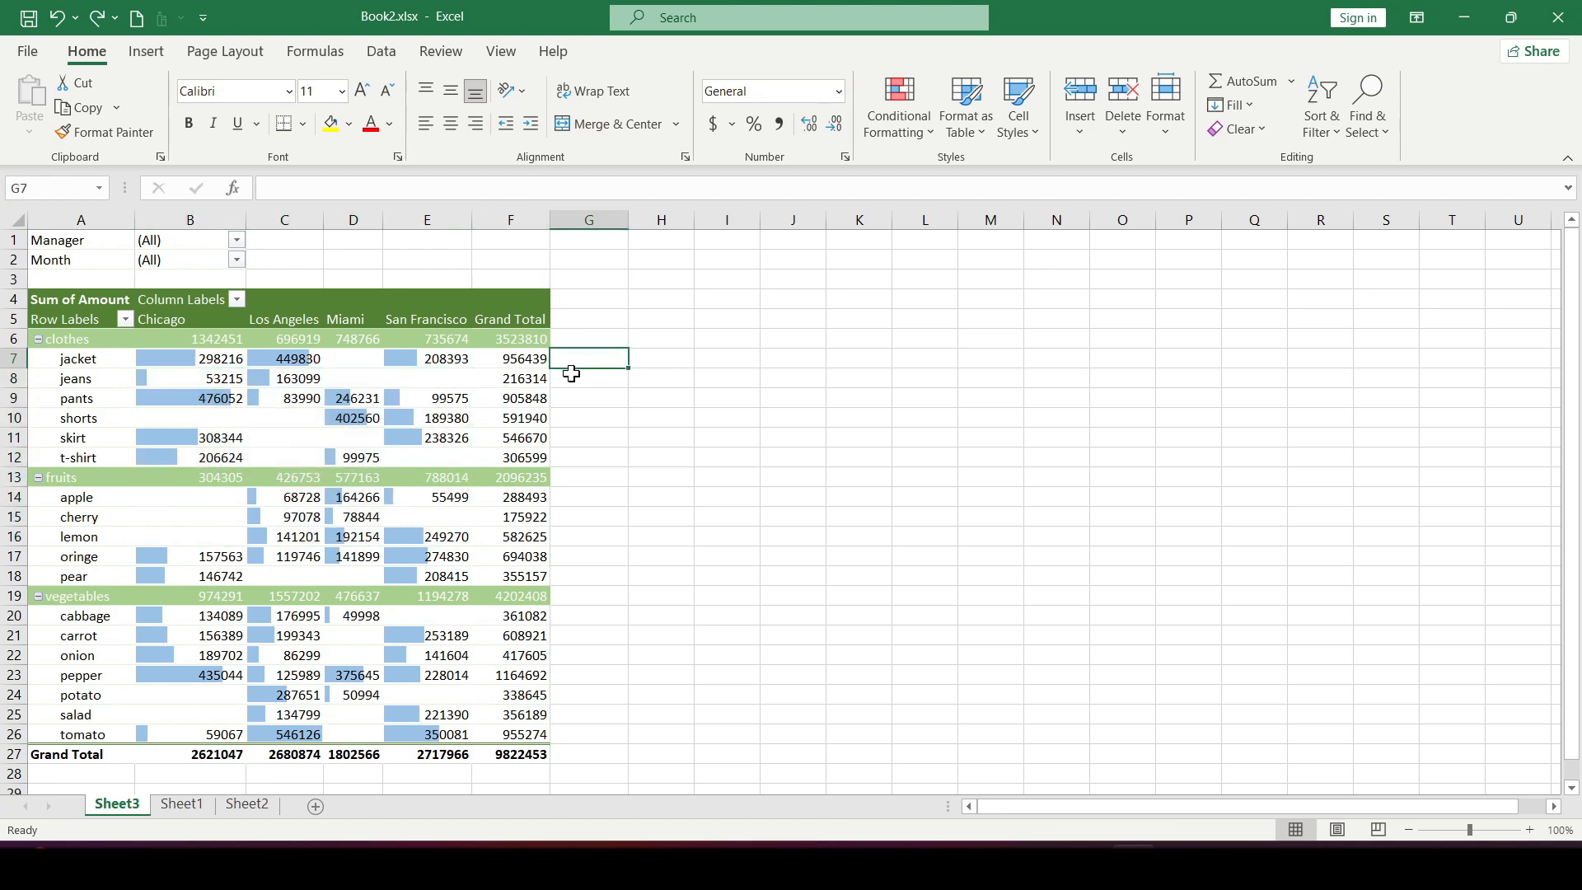
{"action": "left_click", "coordinate": [181, 804]}
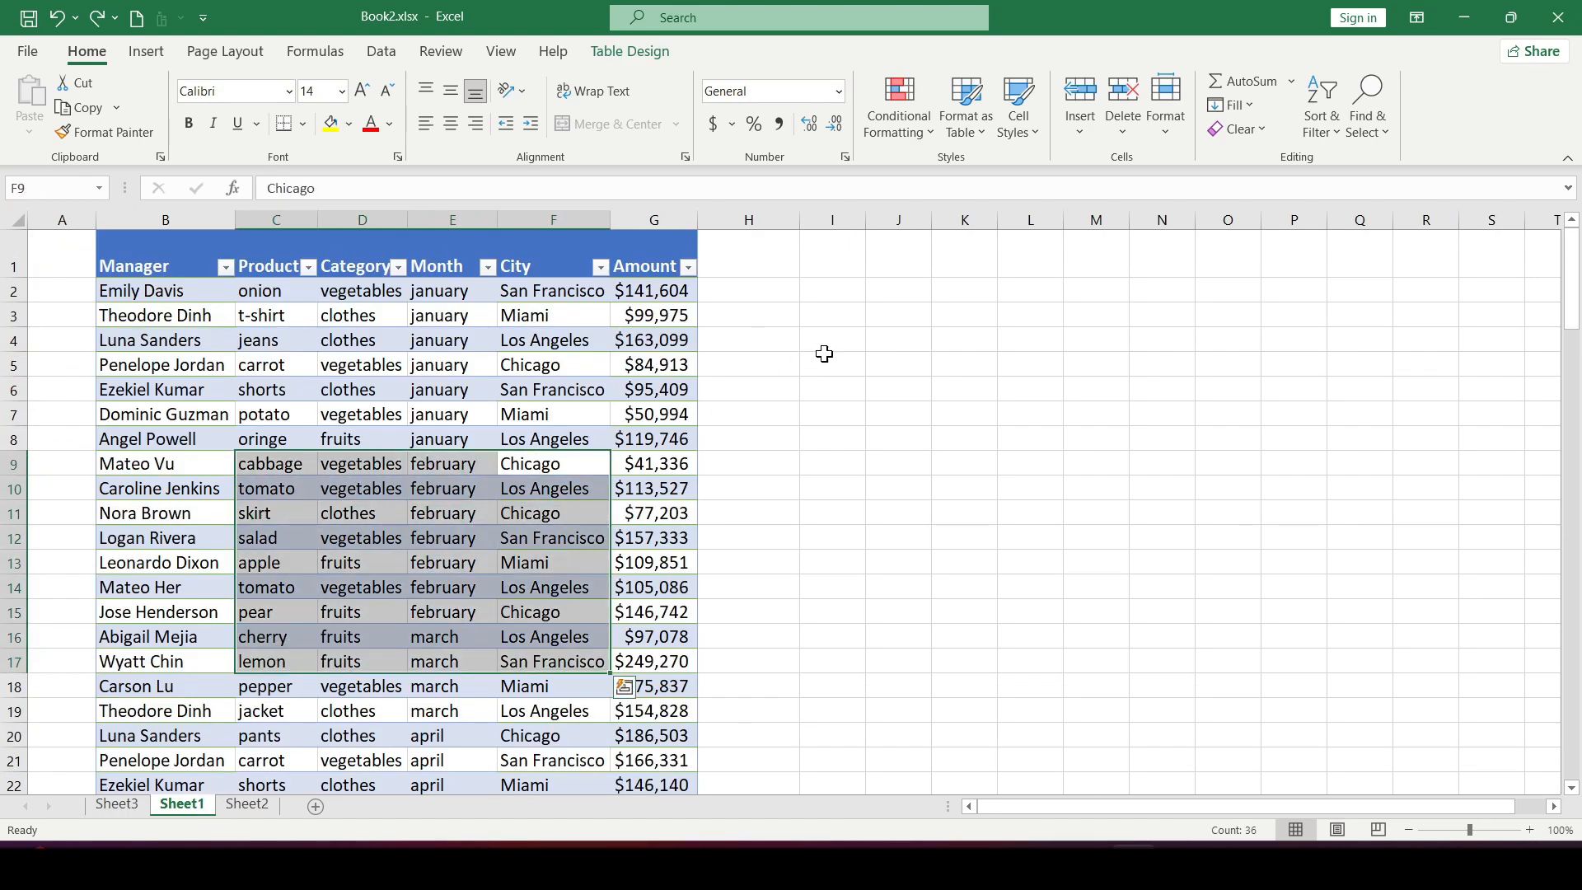
{"action": "scroll", "scroll_direction": "down", "scroll_amount": 3}
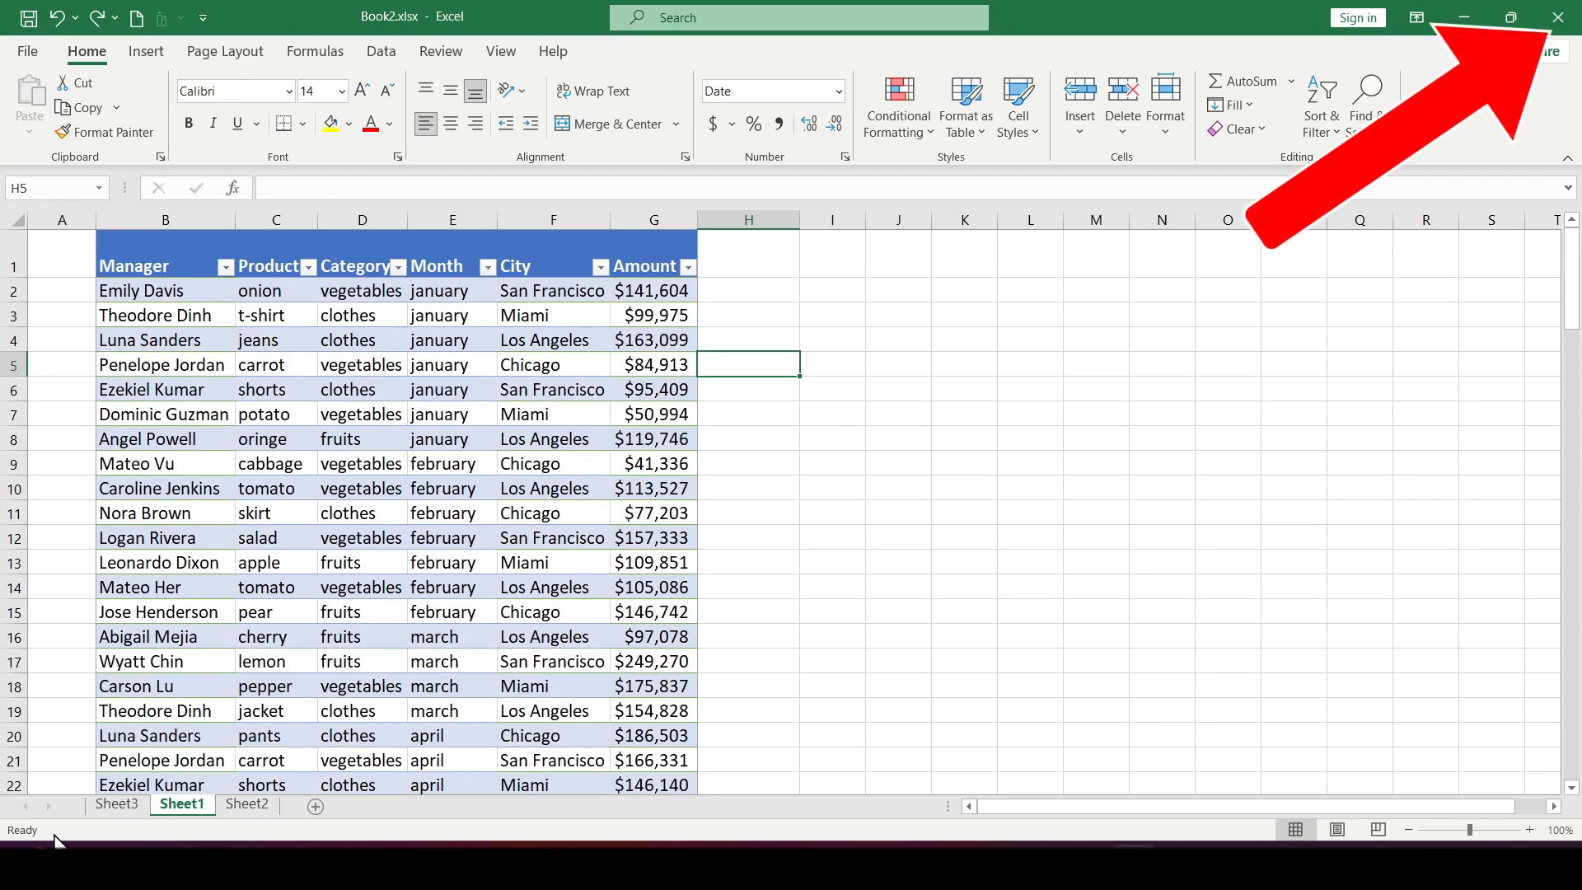
{"action": "left_click", "coordinate": [115, 802]}
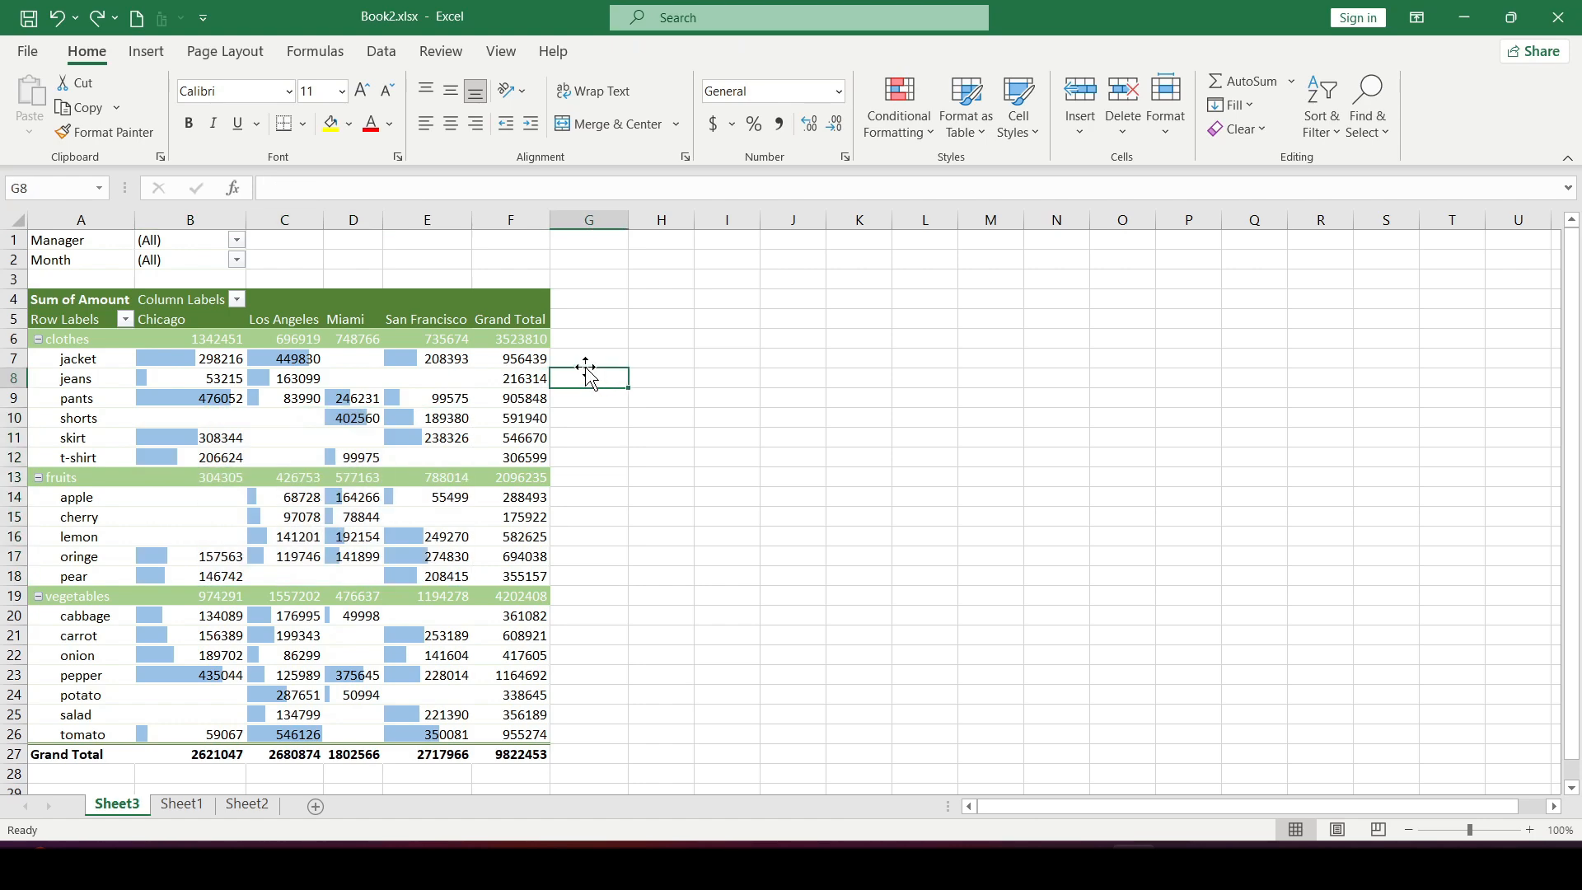
{"action": "mouse_move", "coordinate": [602, 378]}
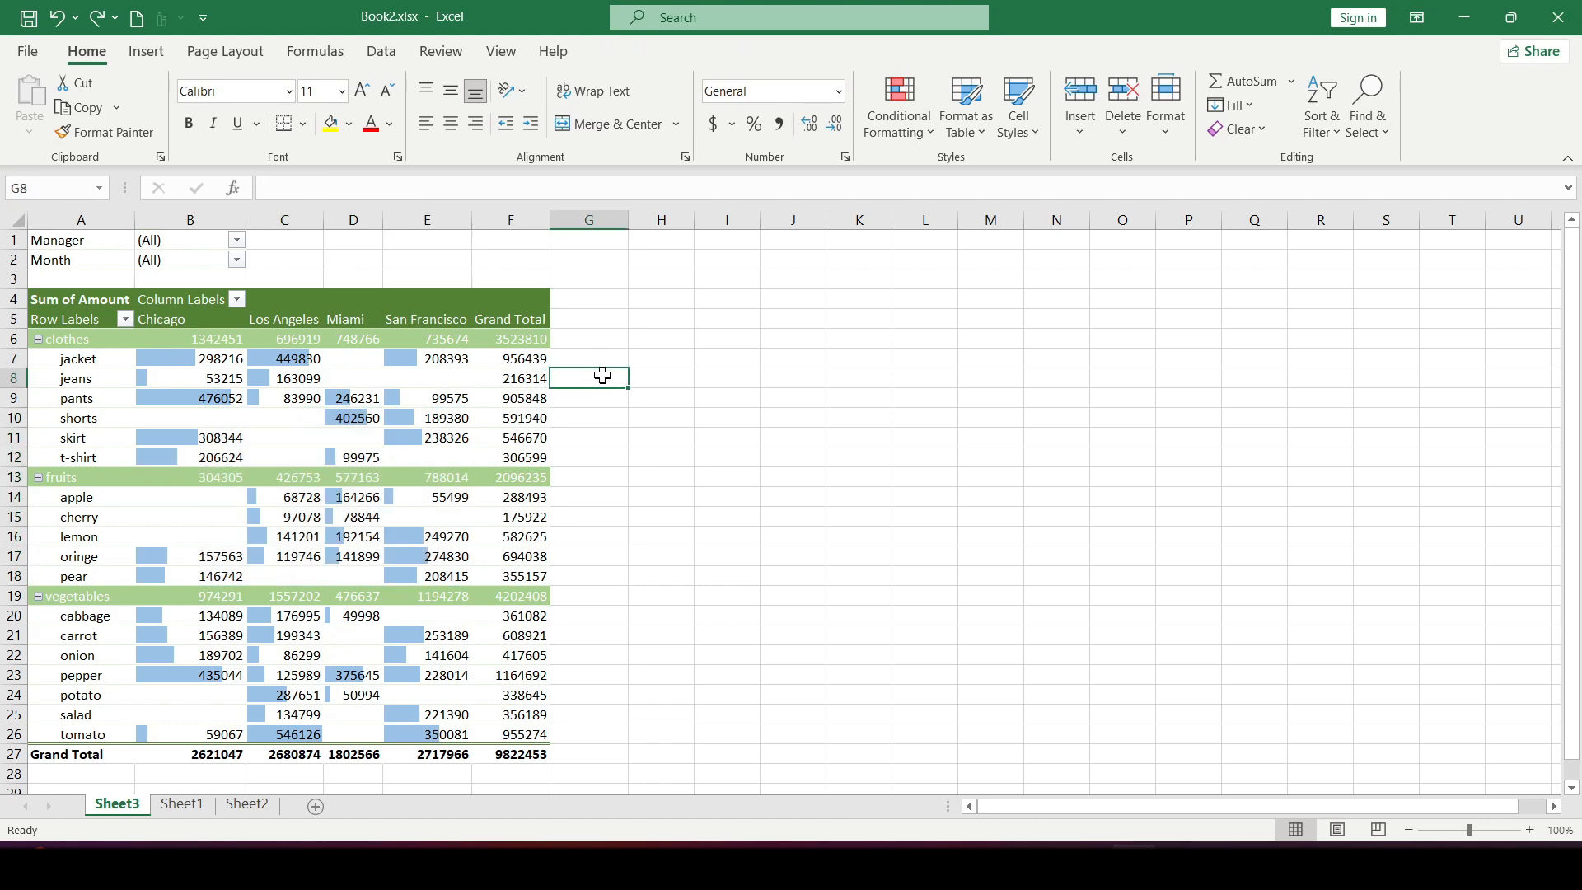
Copy the six Atlanta rows (January–June) from Sheet2 into the source table at B86.
{"action": "left_click", "coordinate": [182, 802]}
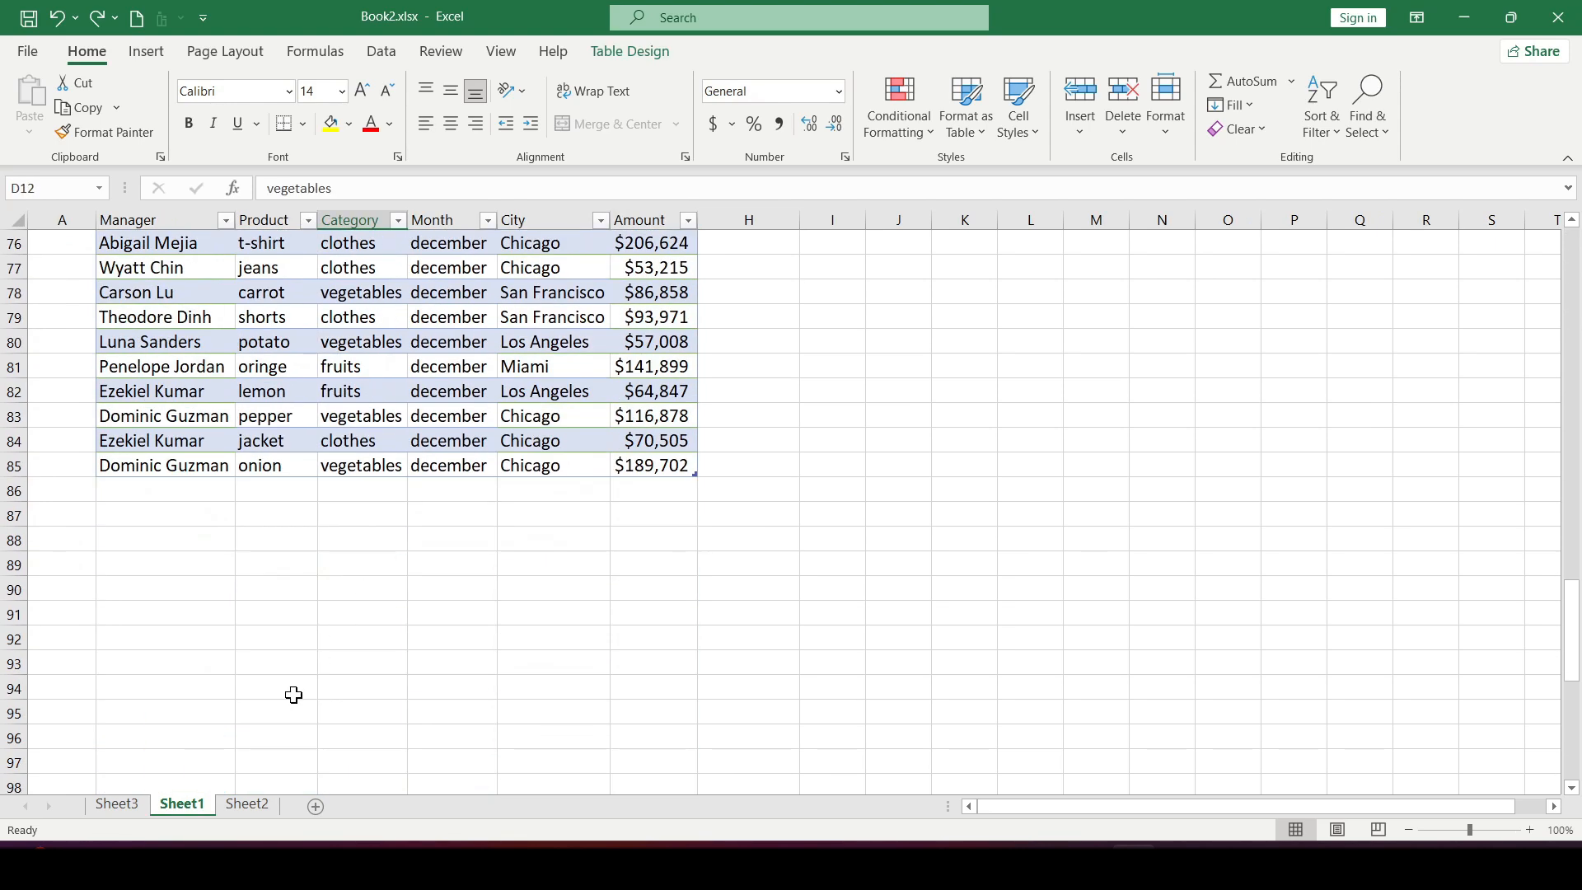
{"action": "left_click", "coordinate": [245, 804]}
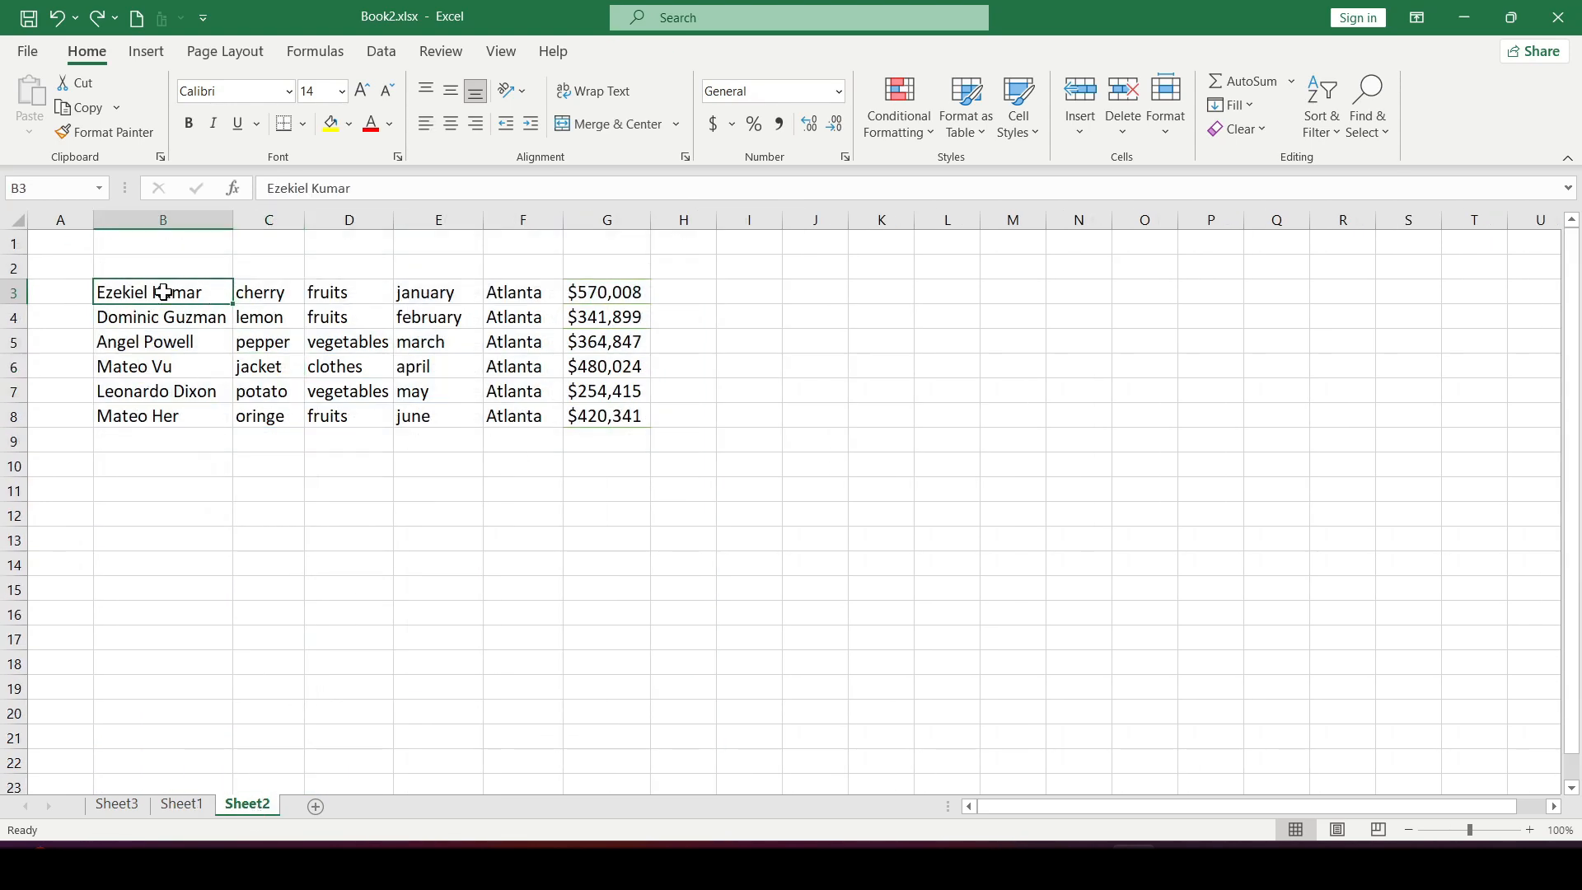
{"action": "left_click_drag", "start_coordinate": [161, 291], "coordinate": [607, 416]}
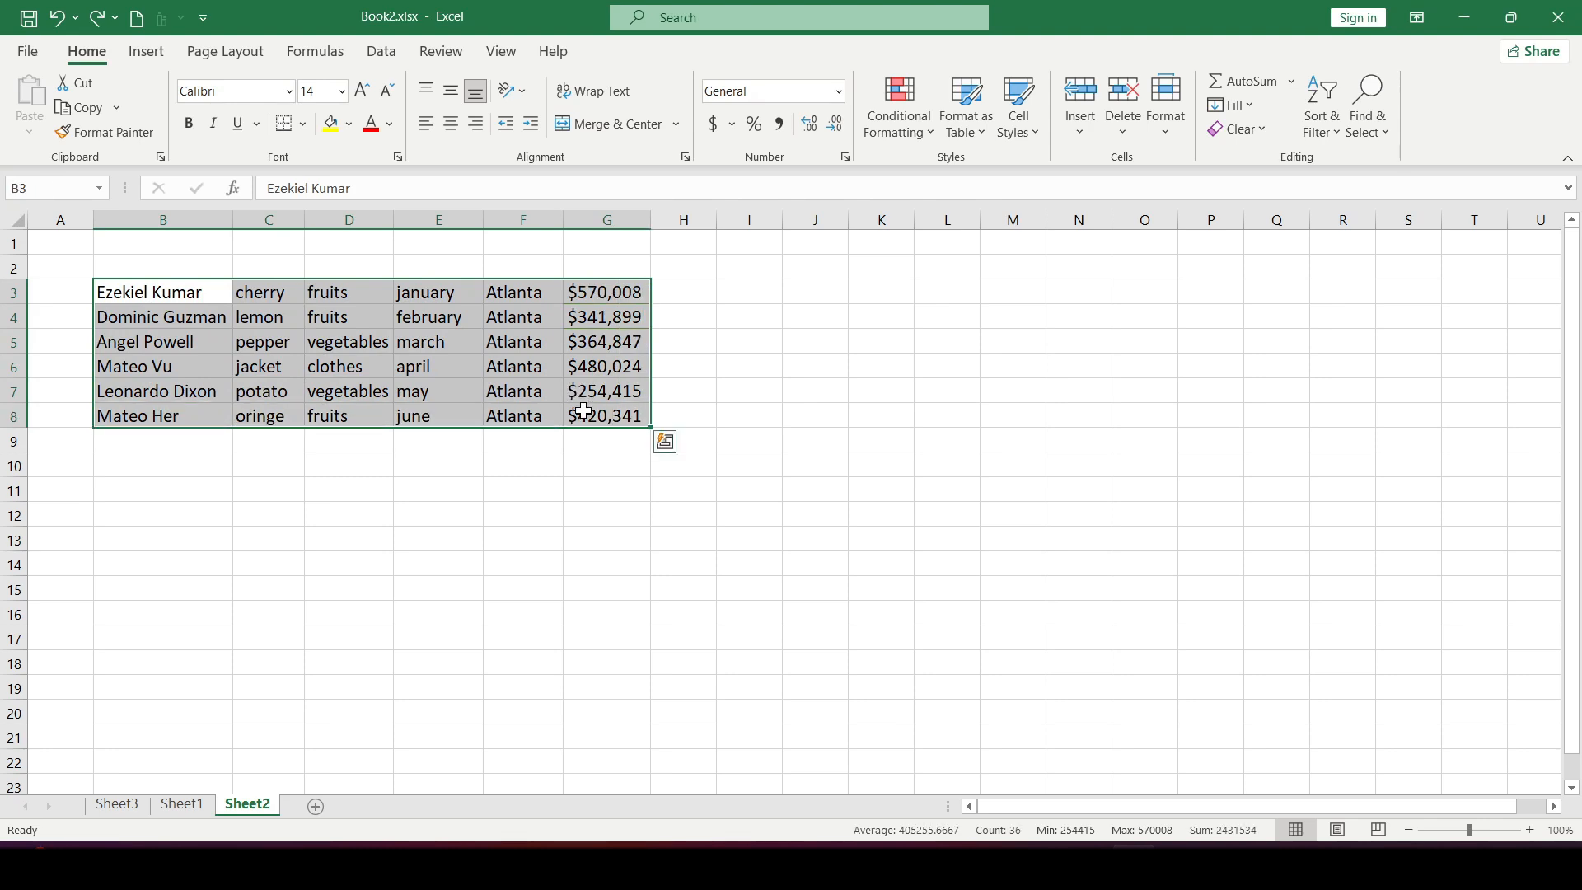
{"action": "left_click", "coordinate": [181, 804]}
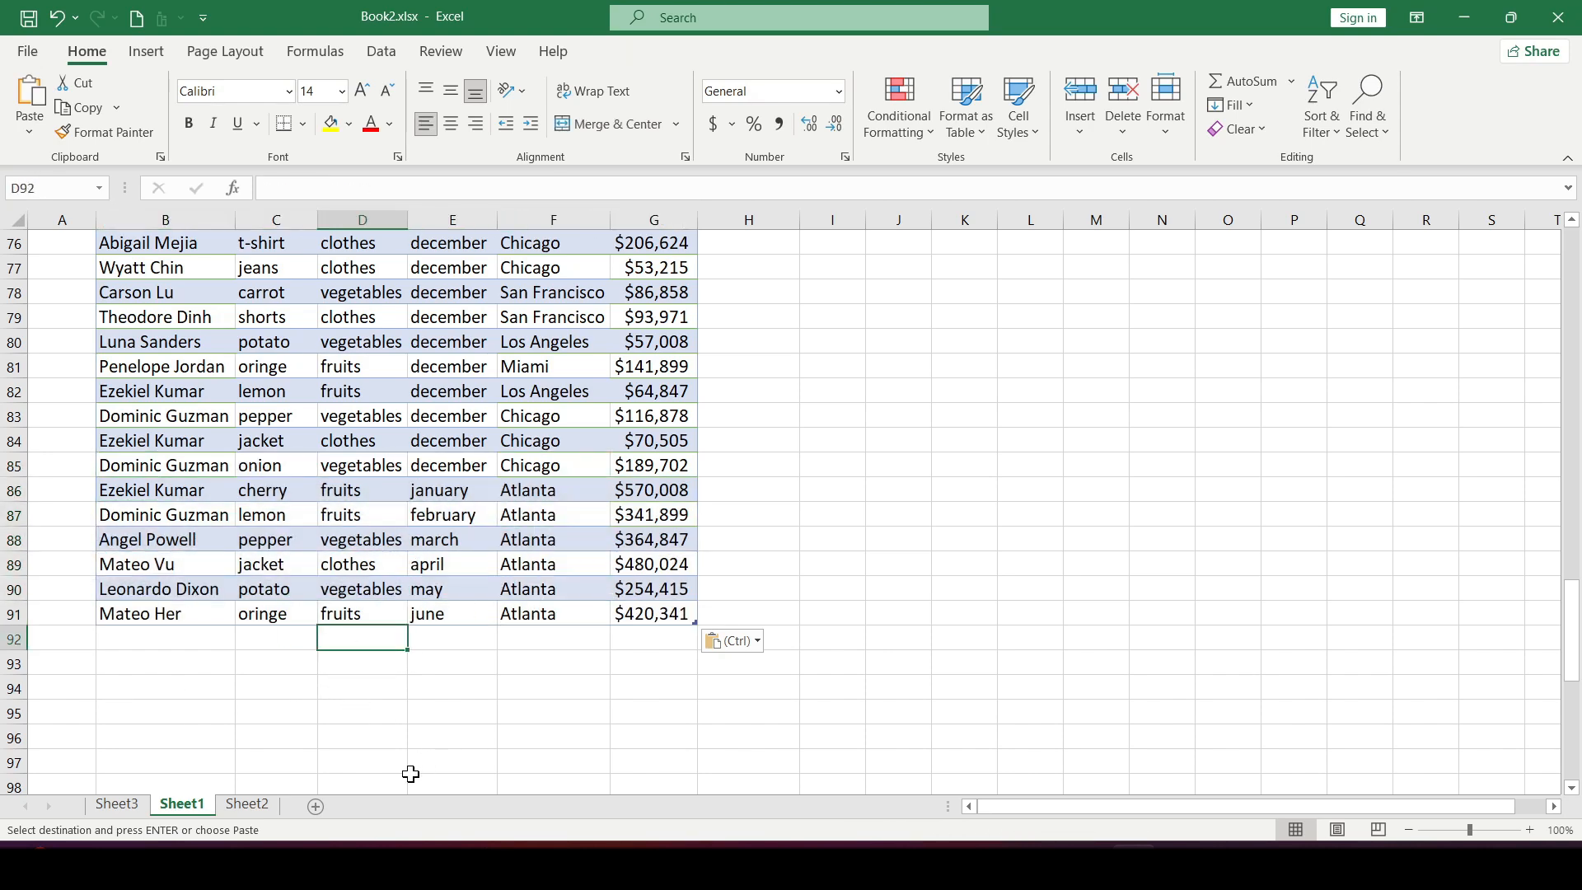
{"action": "left_click", "coordinate": [451, 636]}
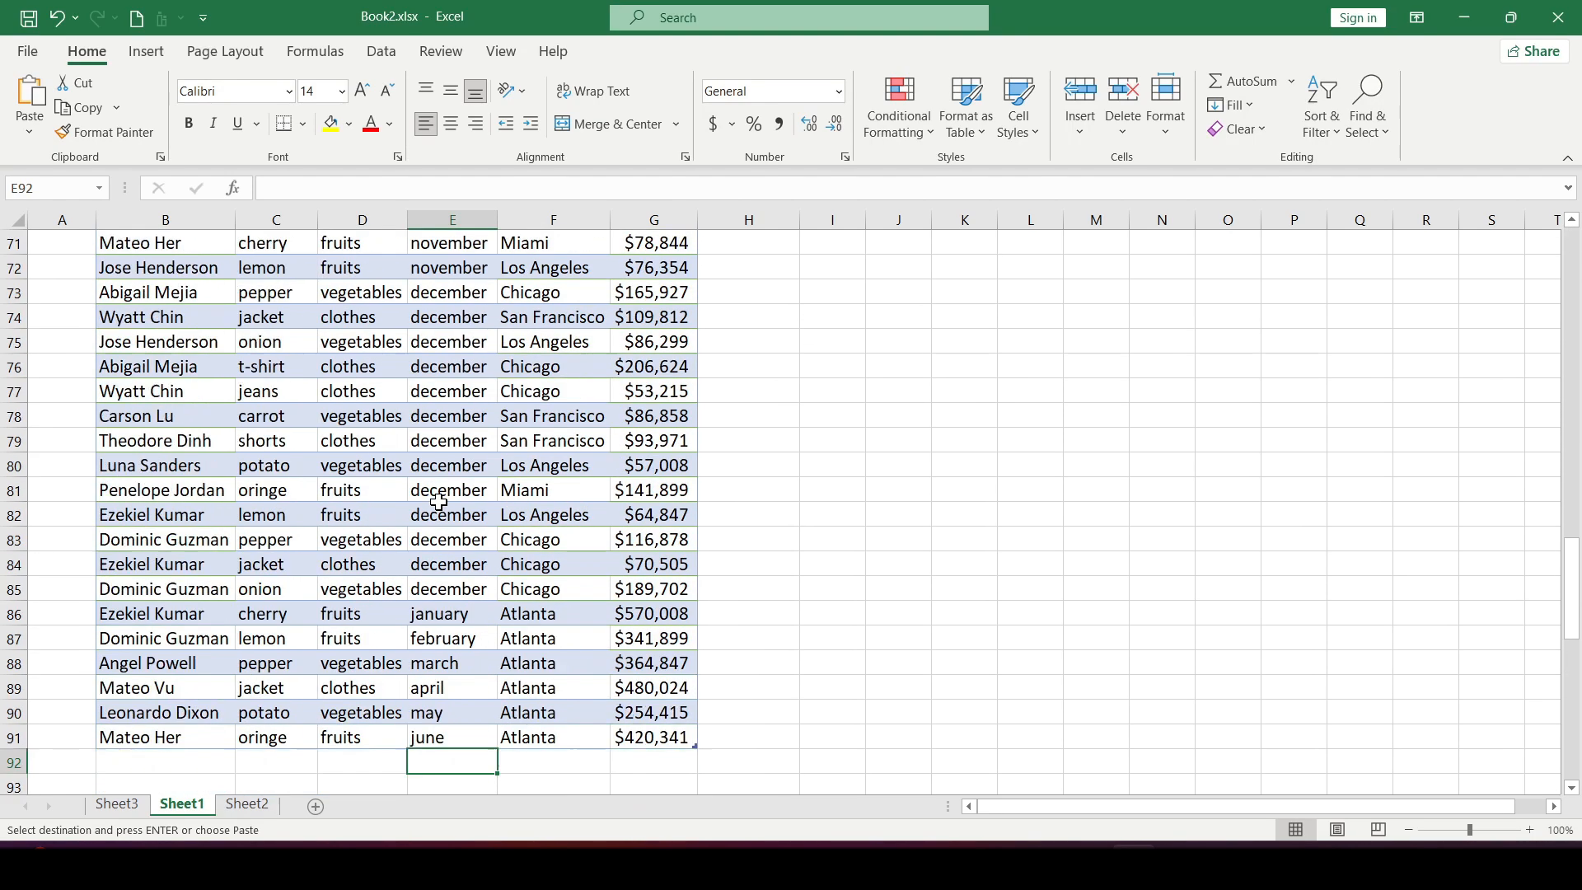
{"action": "scroll", "scroll_direction": "down", "scroll_amount": 3}
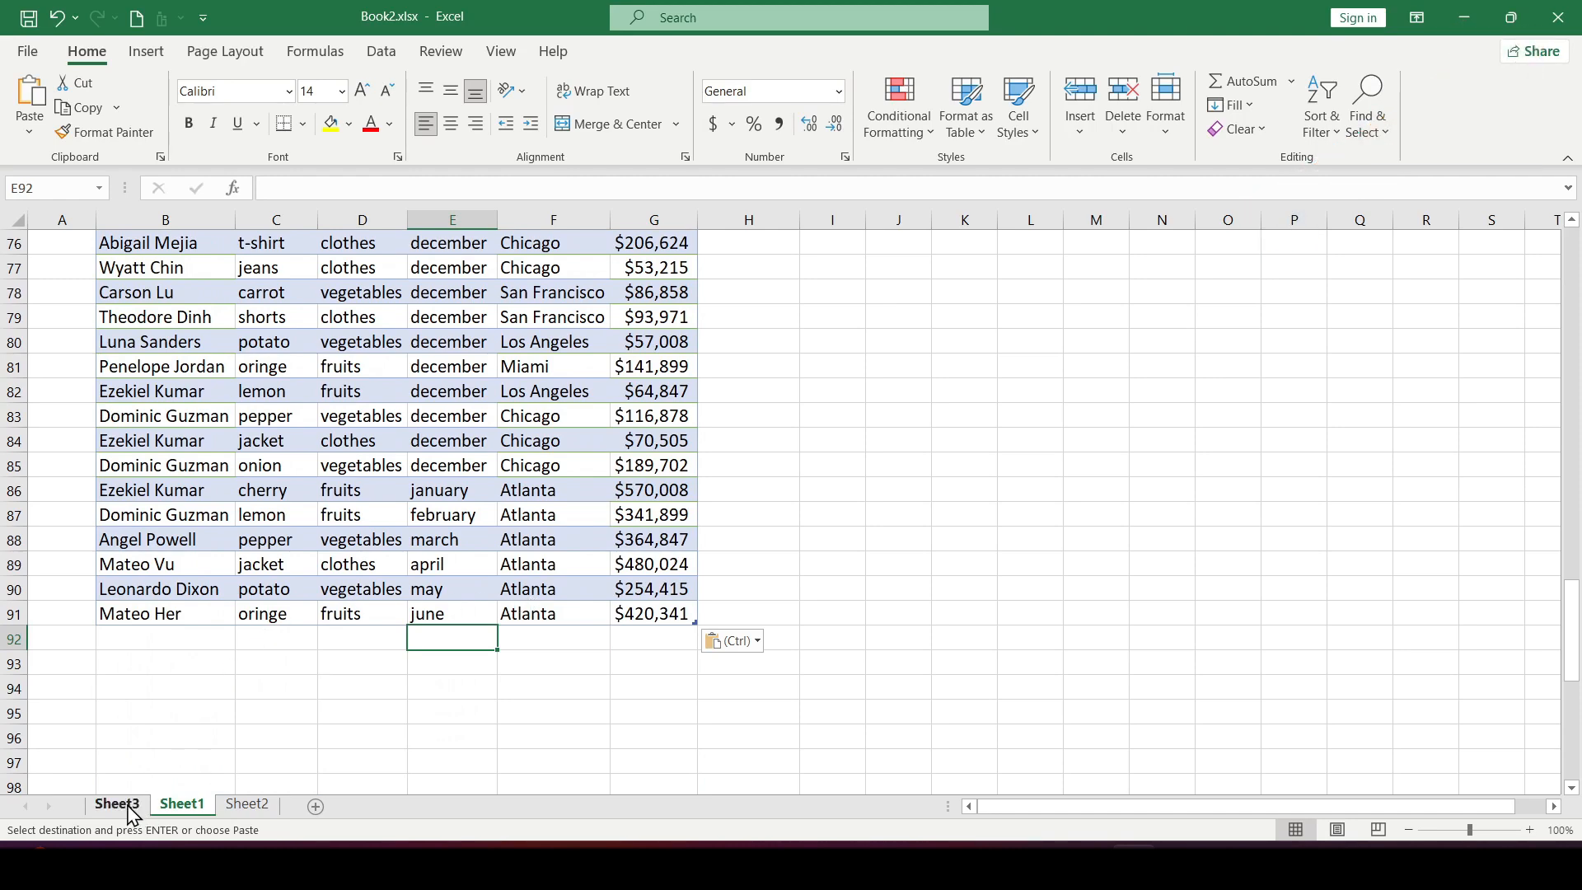
Refresh the pivot table so an Atlanta column appears and the grand total becomes 12,253,987.
{"action": "left_click", "coordinate": [116, 804]}
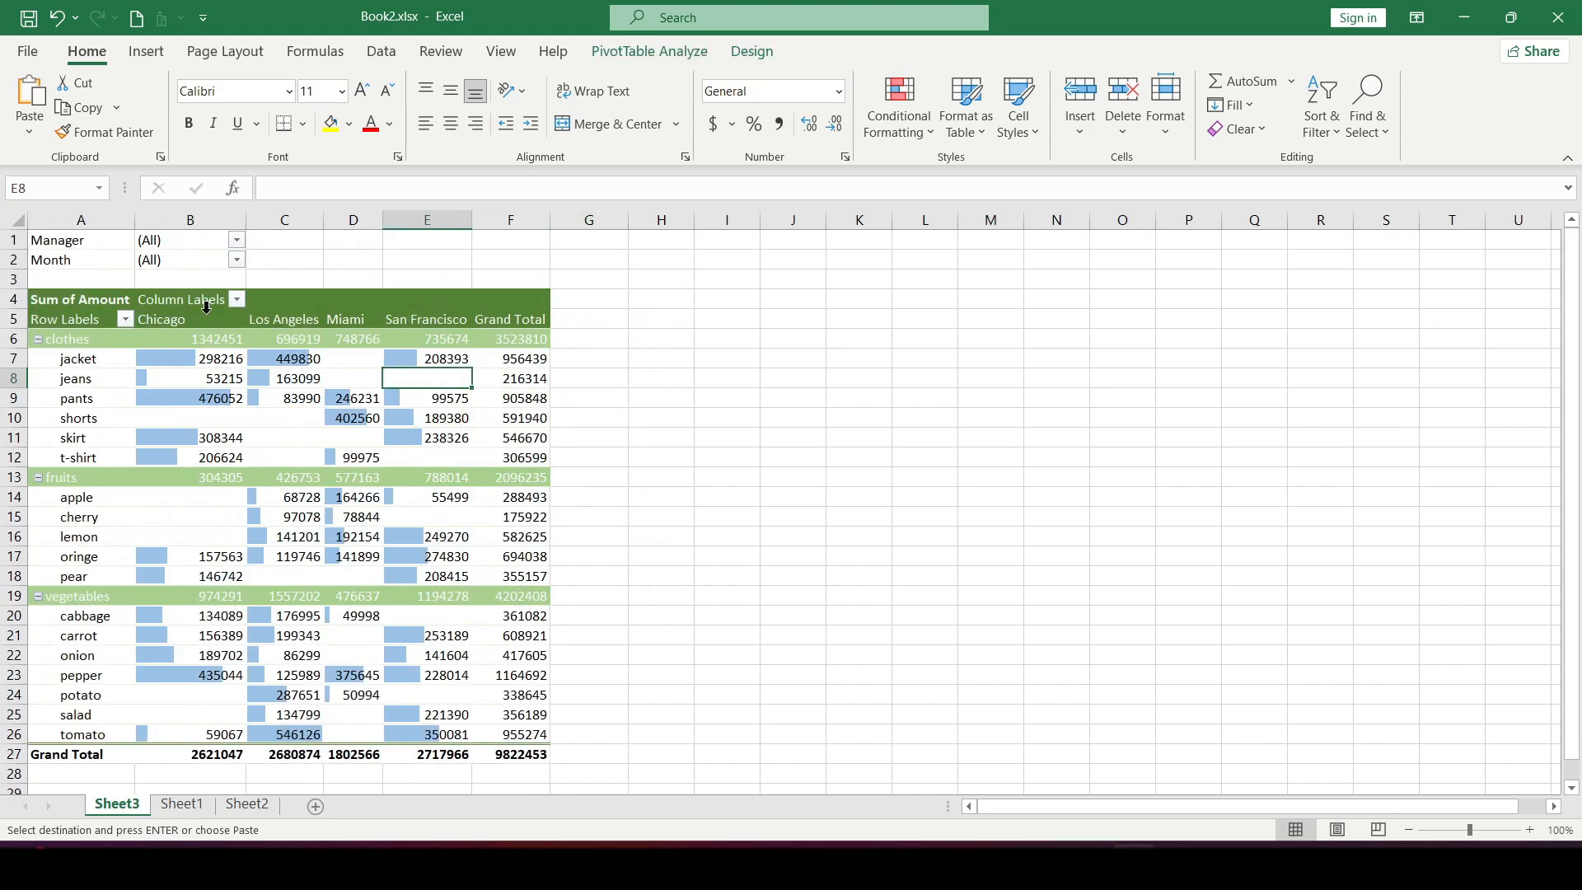
{"action": "mouse_move", "coordinate": [458, 357]}
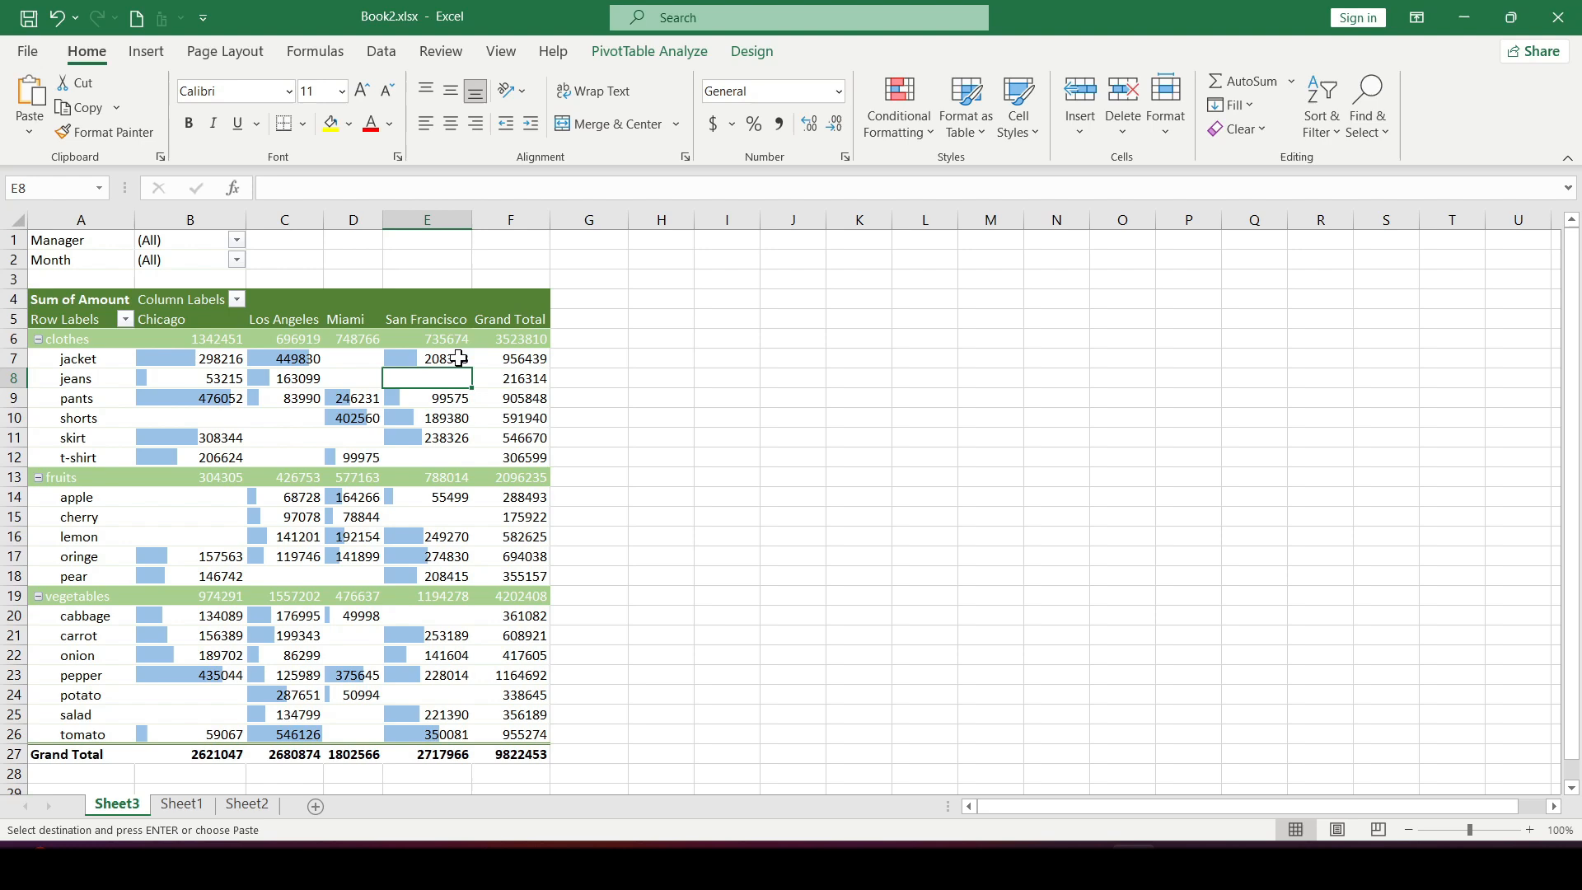
{"action": "mouse_move", "coordinate": [452, 477]}
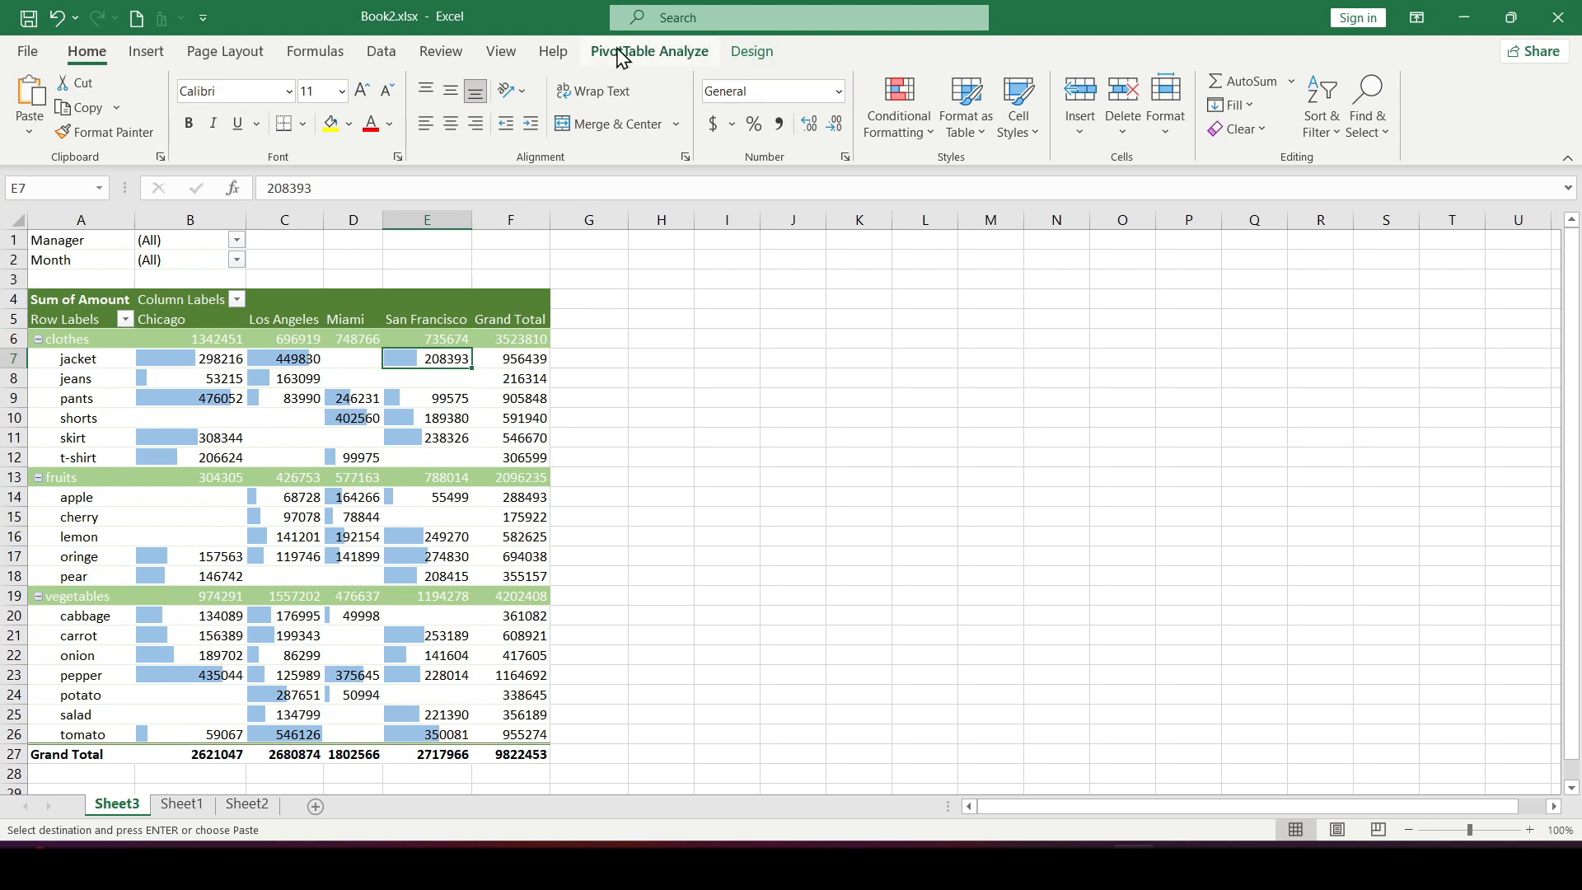
{"action": "mouse_move", "coordinate": [671, 59]}
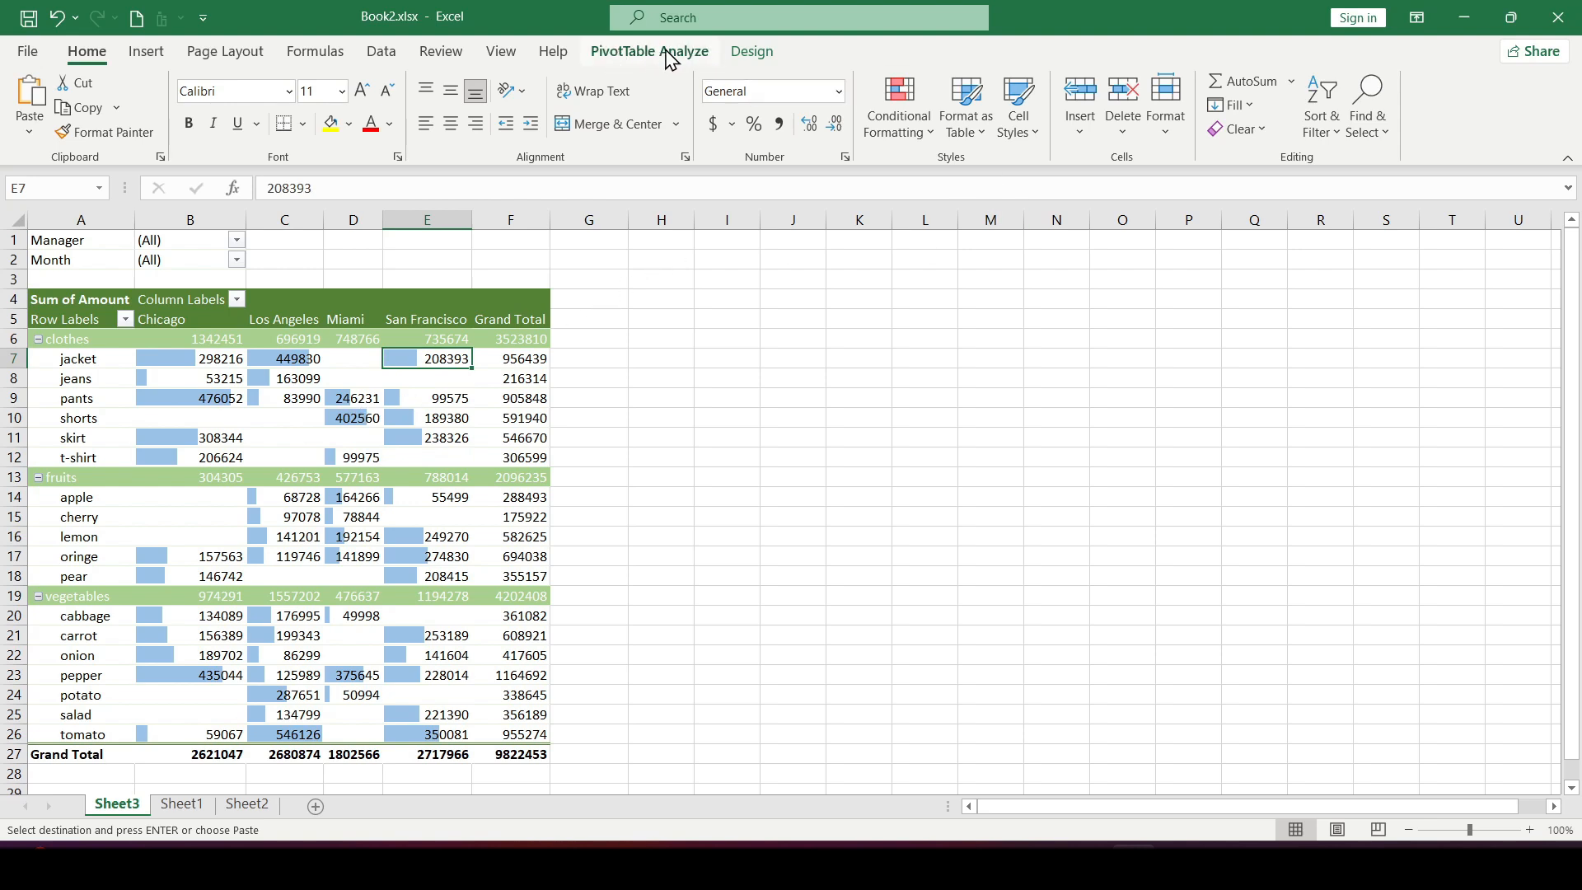
{"action": "left_click", "coordinate": [649, 51]}
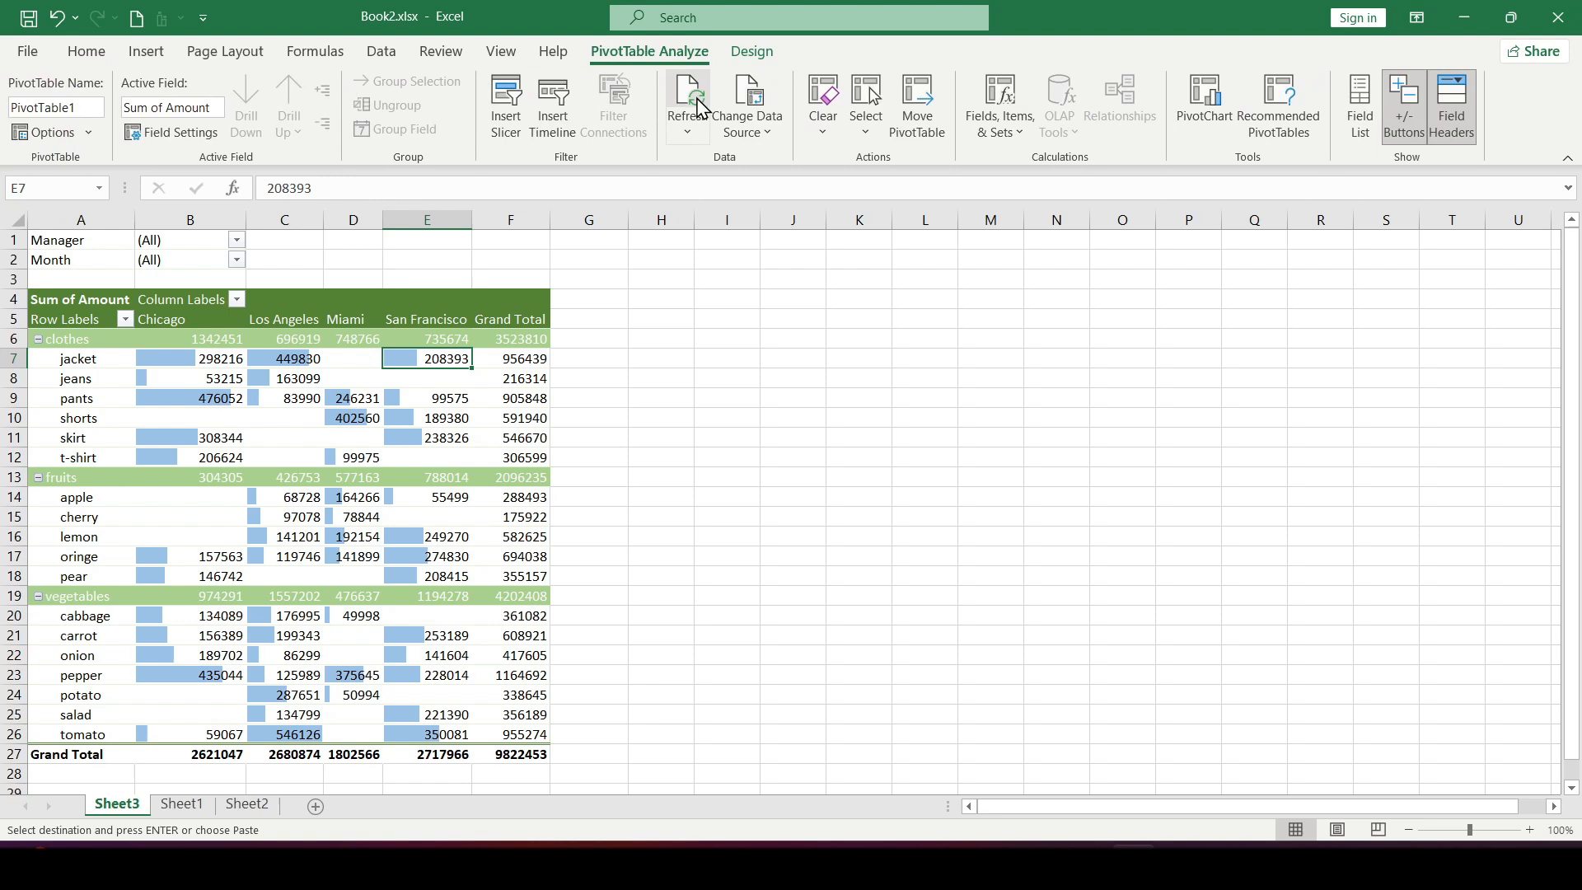
{"action": "mouse_move", "coordinate": [686, 101]}
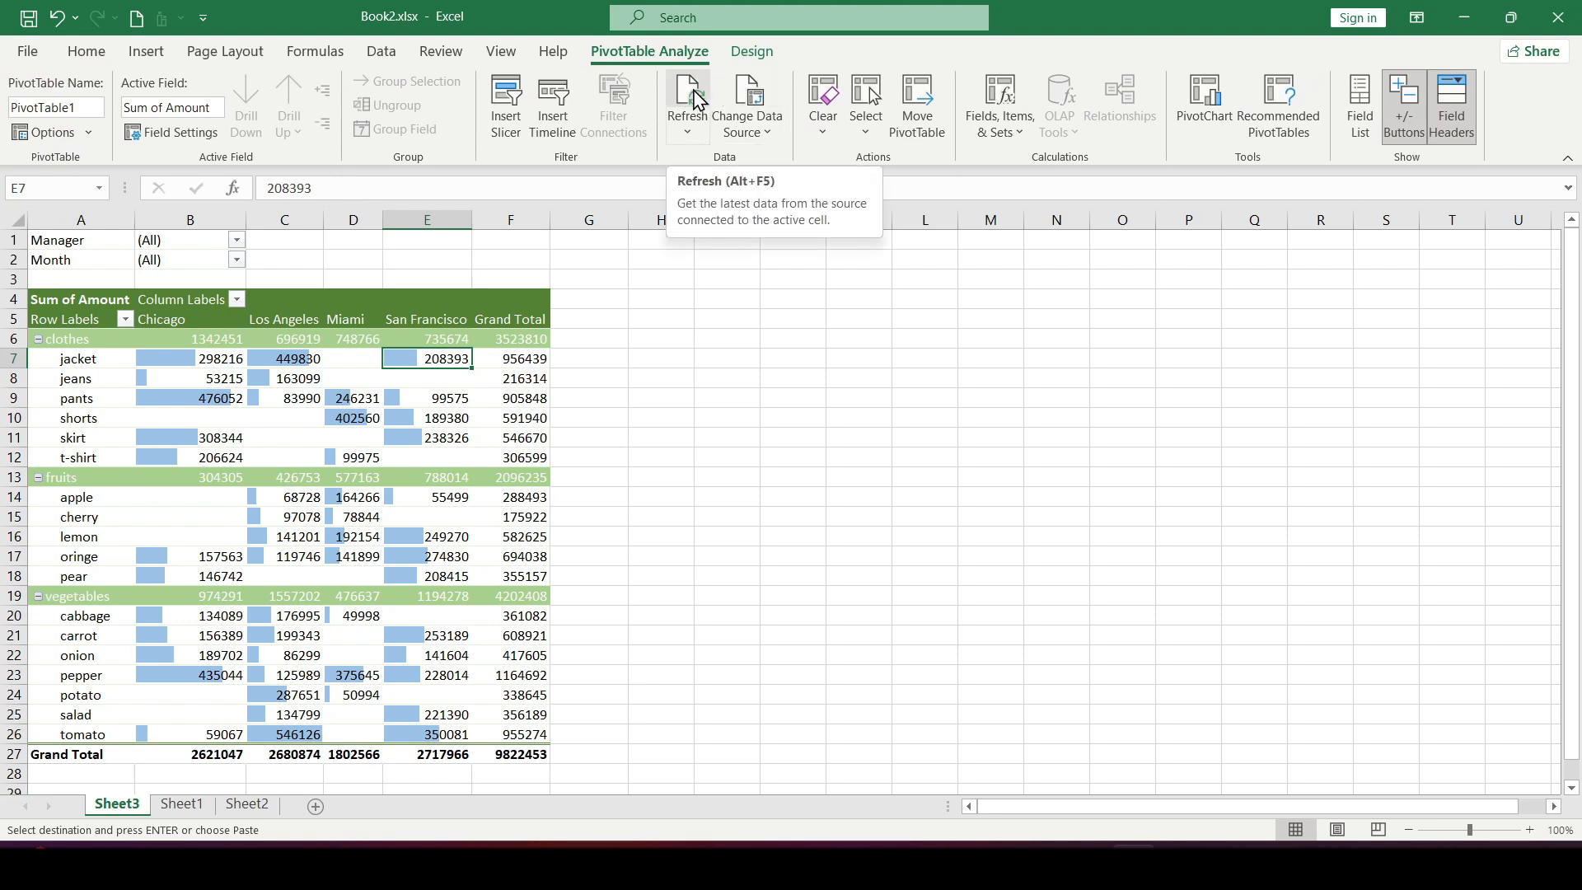
{"action": "mouse_move", "coordinate": [686, 111]}
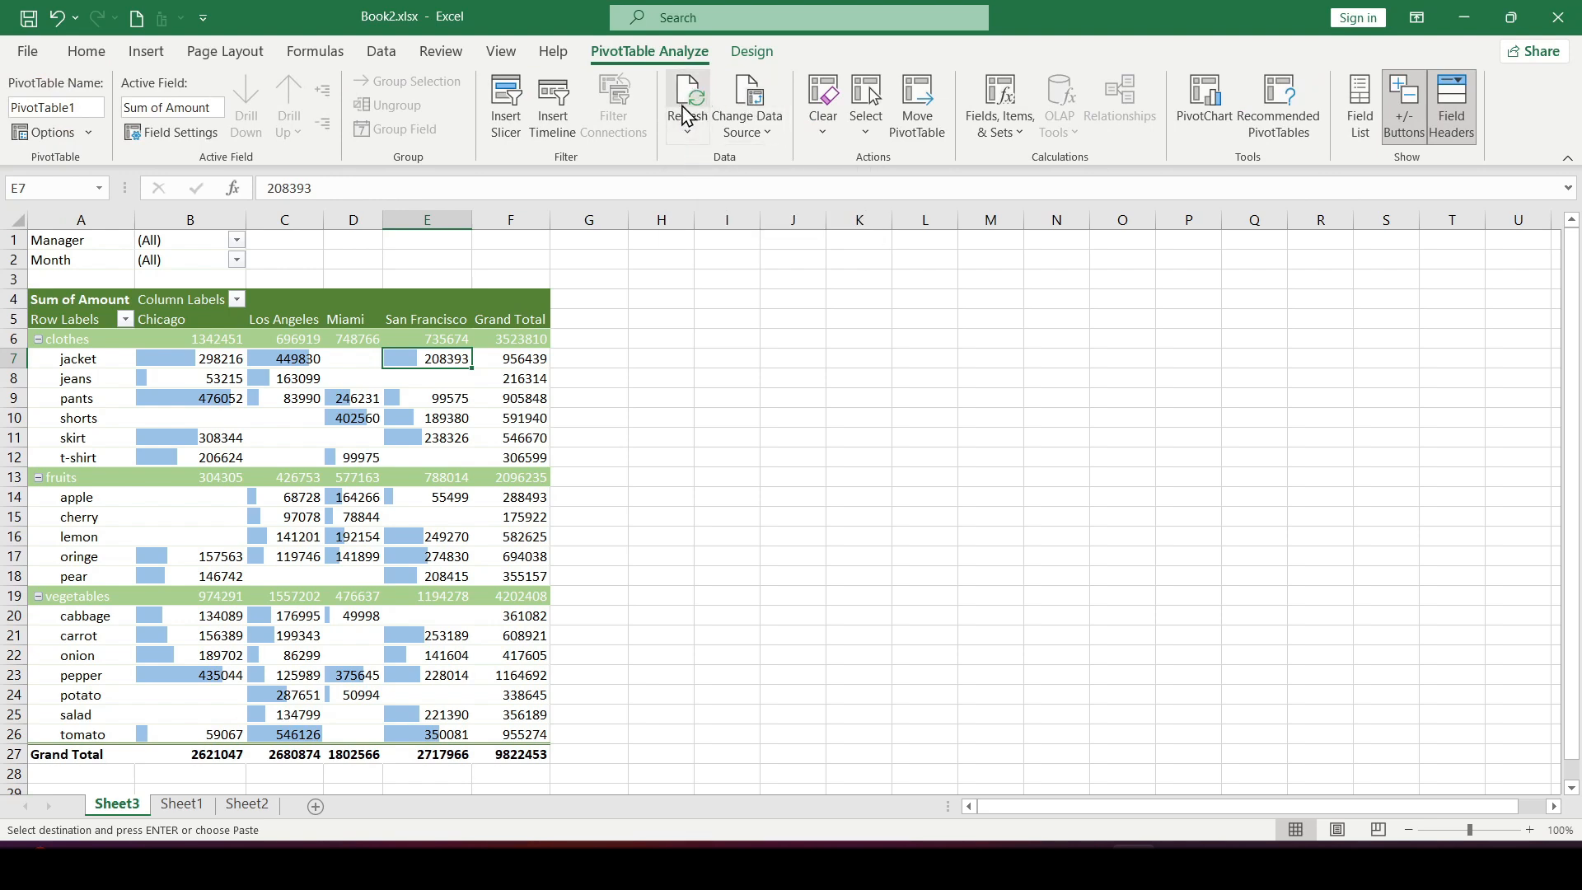
{"action": "left_click", "coordinate": [686, 96]}
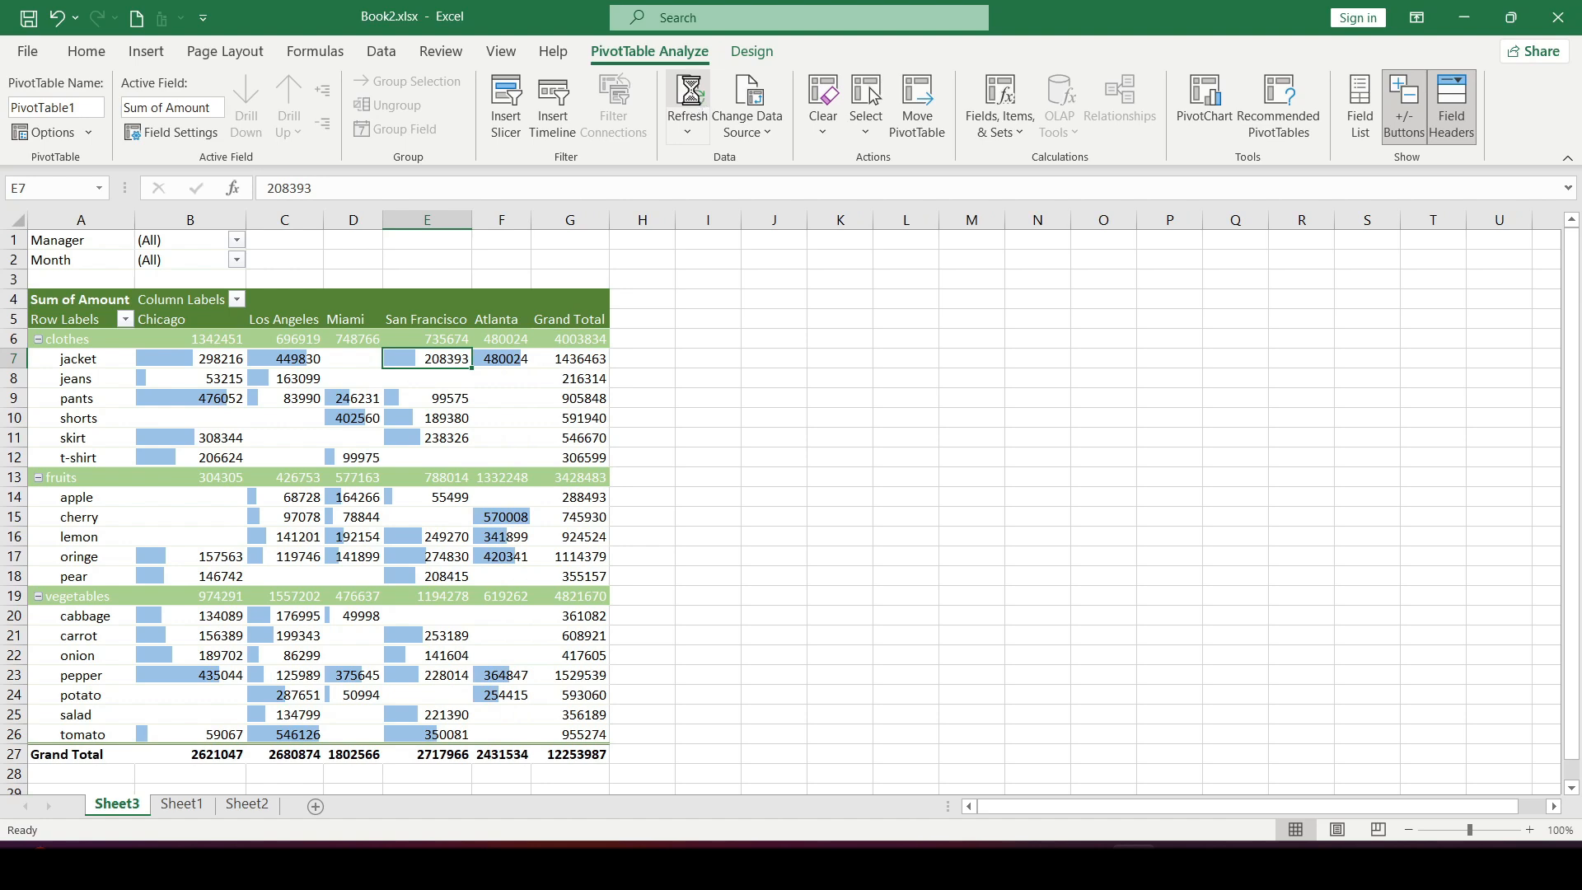
{"action": "key", "text": "Alt+F5"}
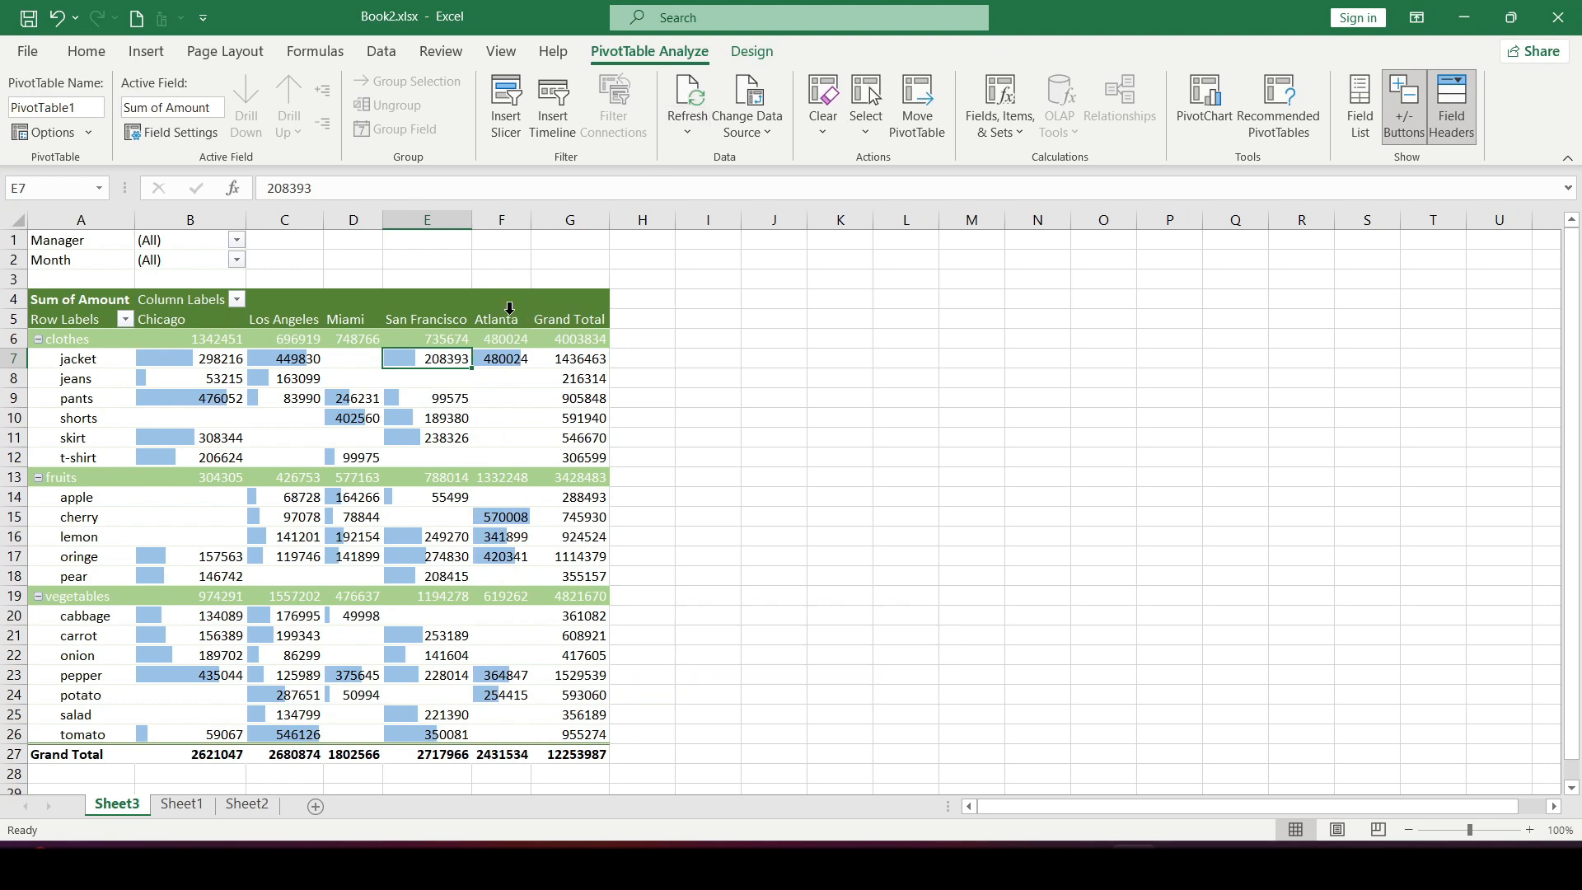
{"action": "left_click", "coordinate": [501, 516]}
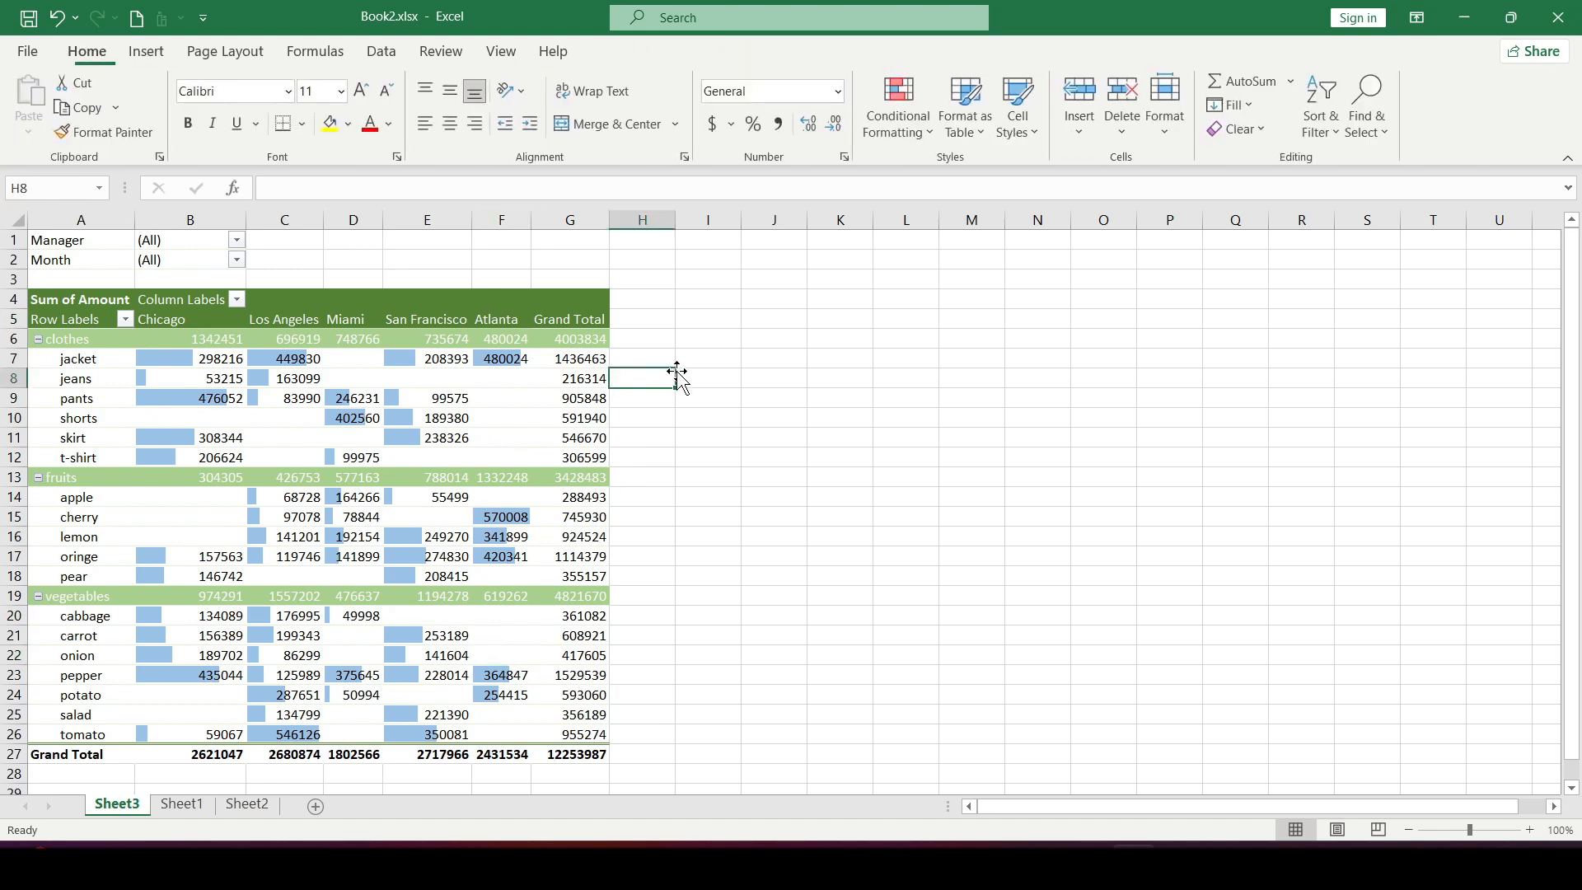
{"action": "left_click", "coordinate": [569, 417]}
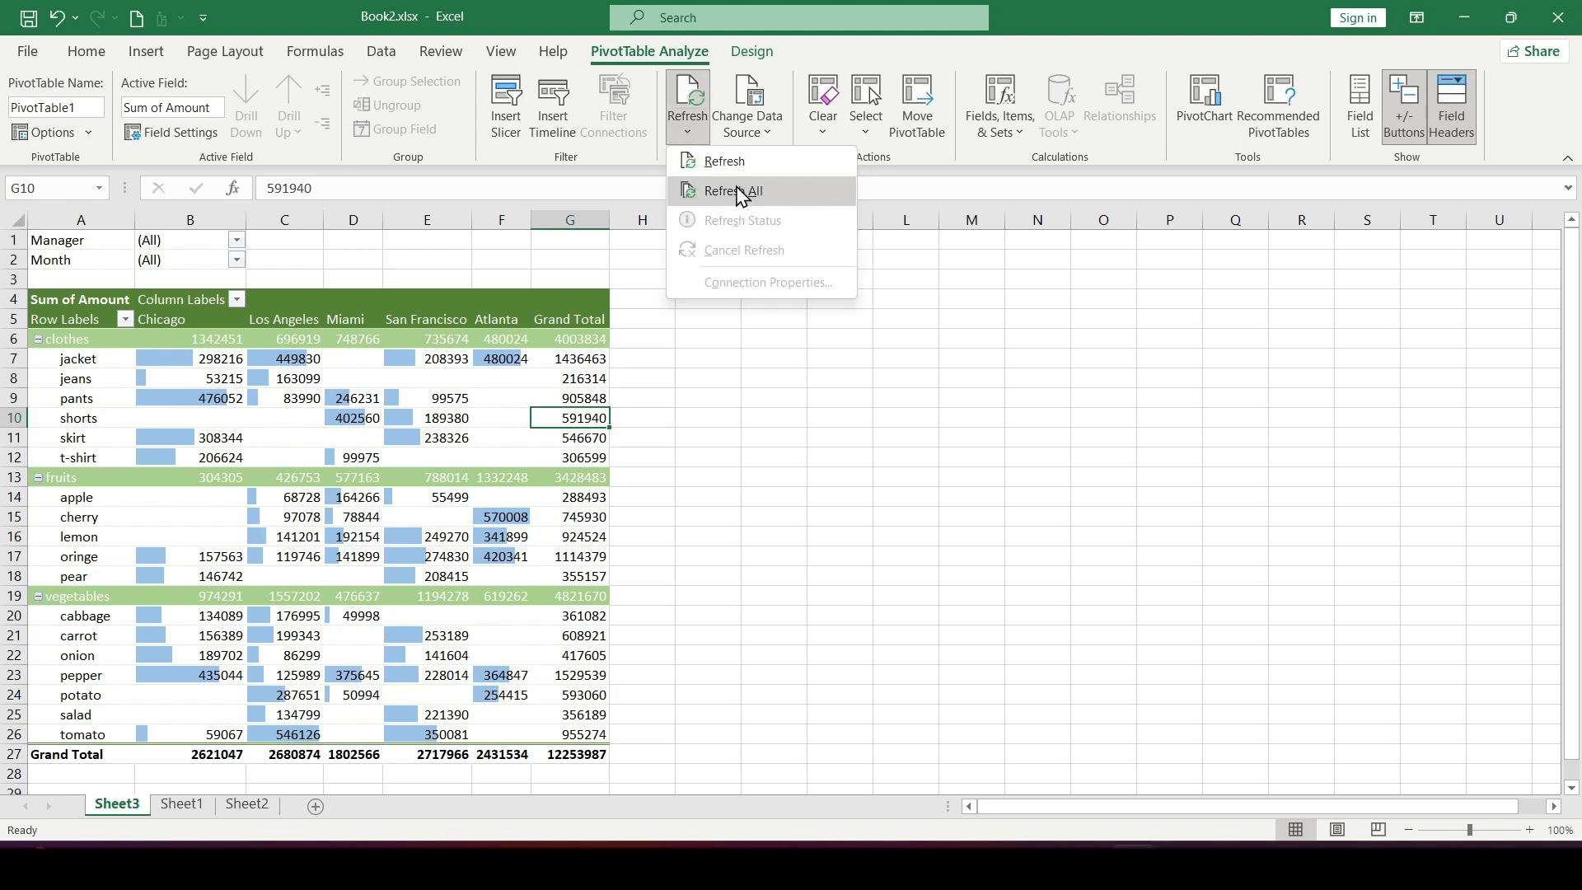
{"action": "left_click", "coordinate": [732, 192]}
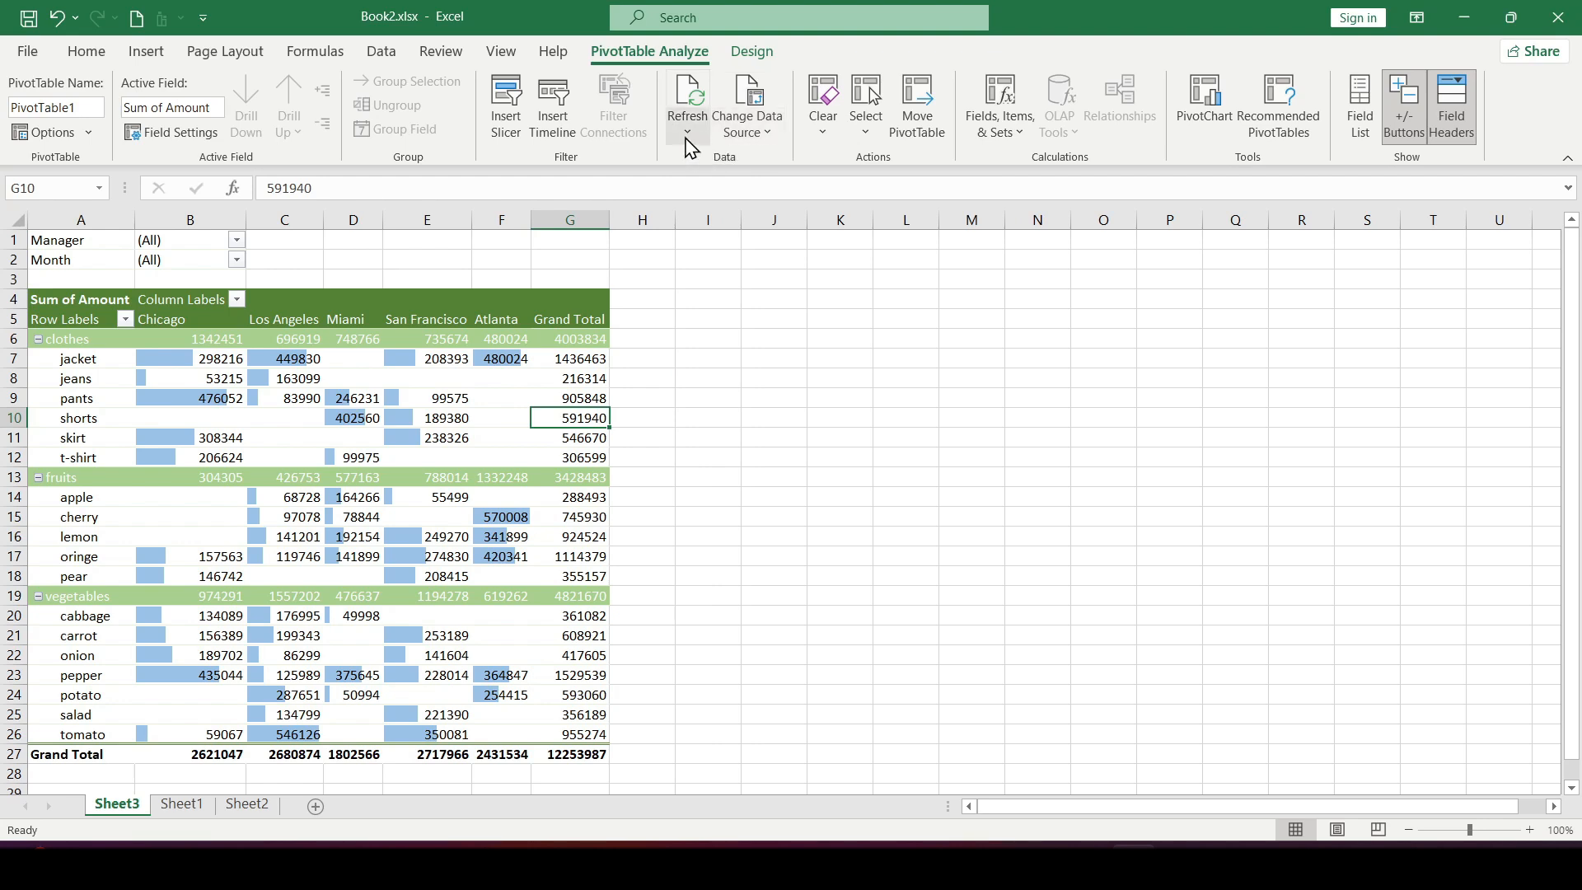
{"action": "left_click", "coordinate": [688, 132]}
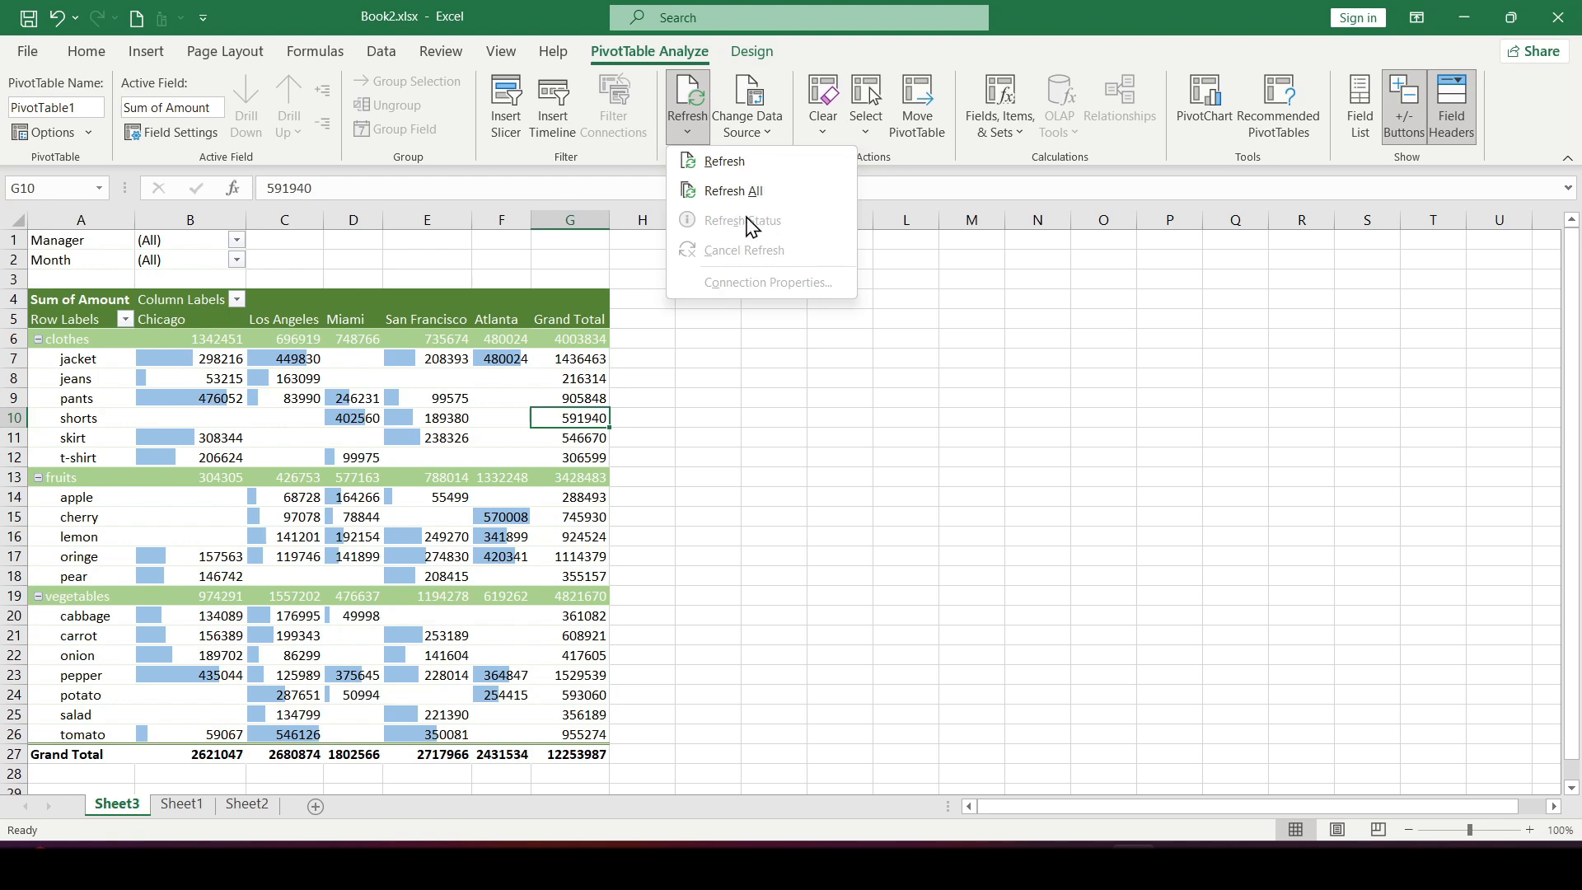
{"action": "mouse_move", "coordinate": [743, 226]}
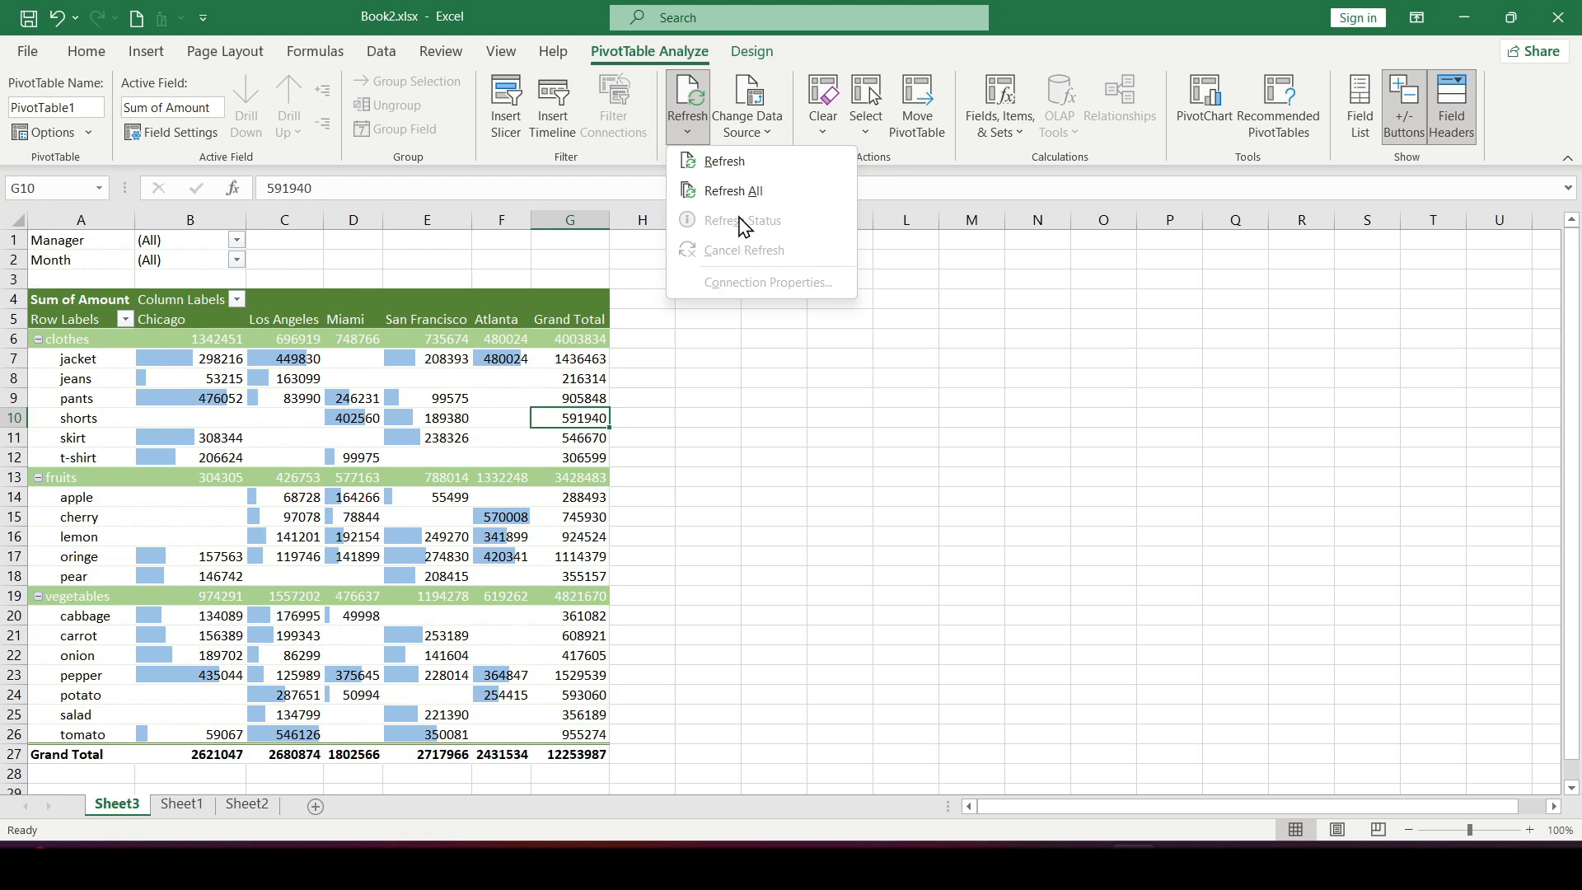
{"action": "mouse_move", "coordinate": [729, 191]}
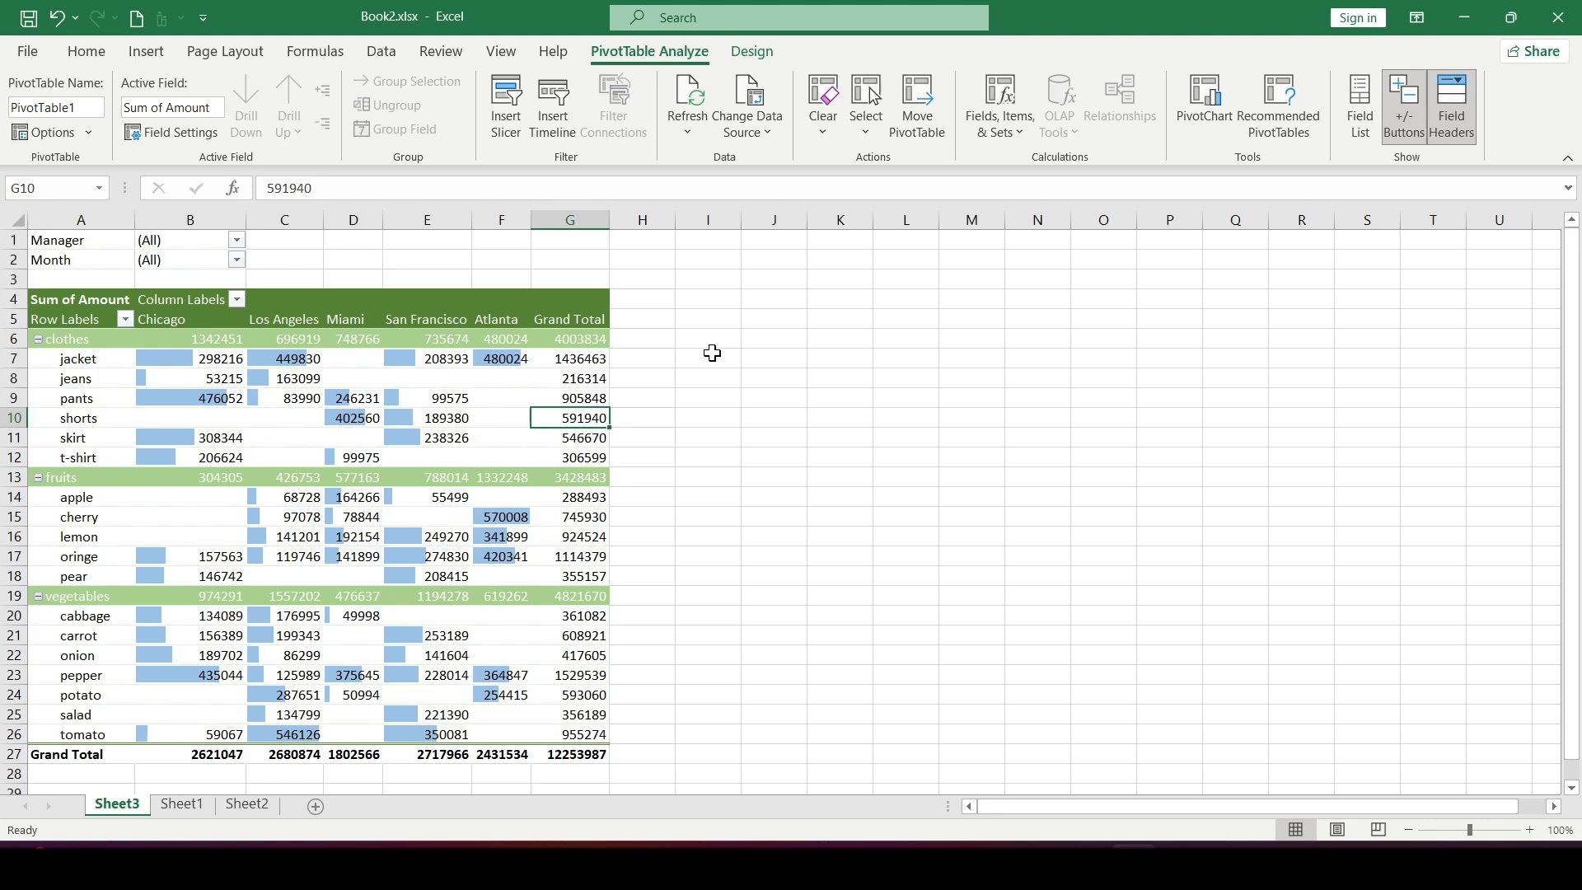
{"action": "mouse_move", "coordinate": [448, 349]}
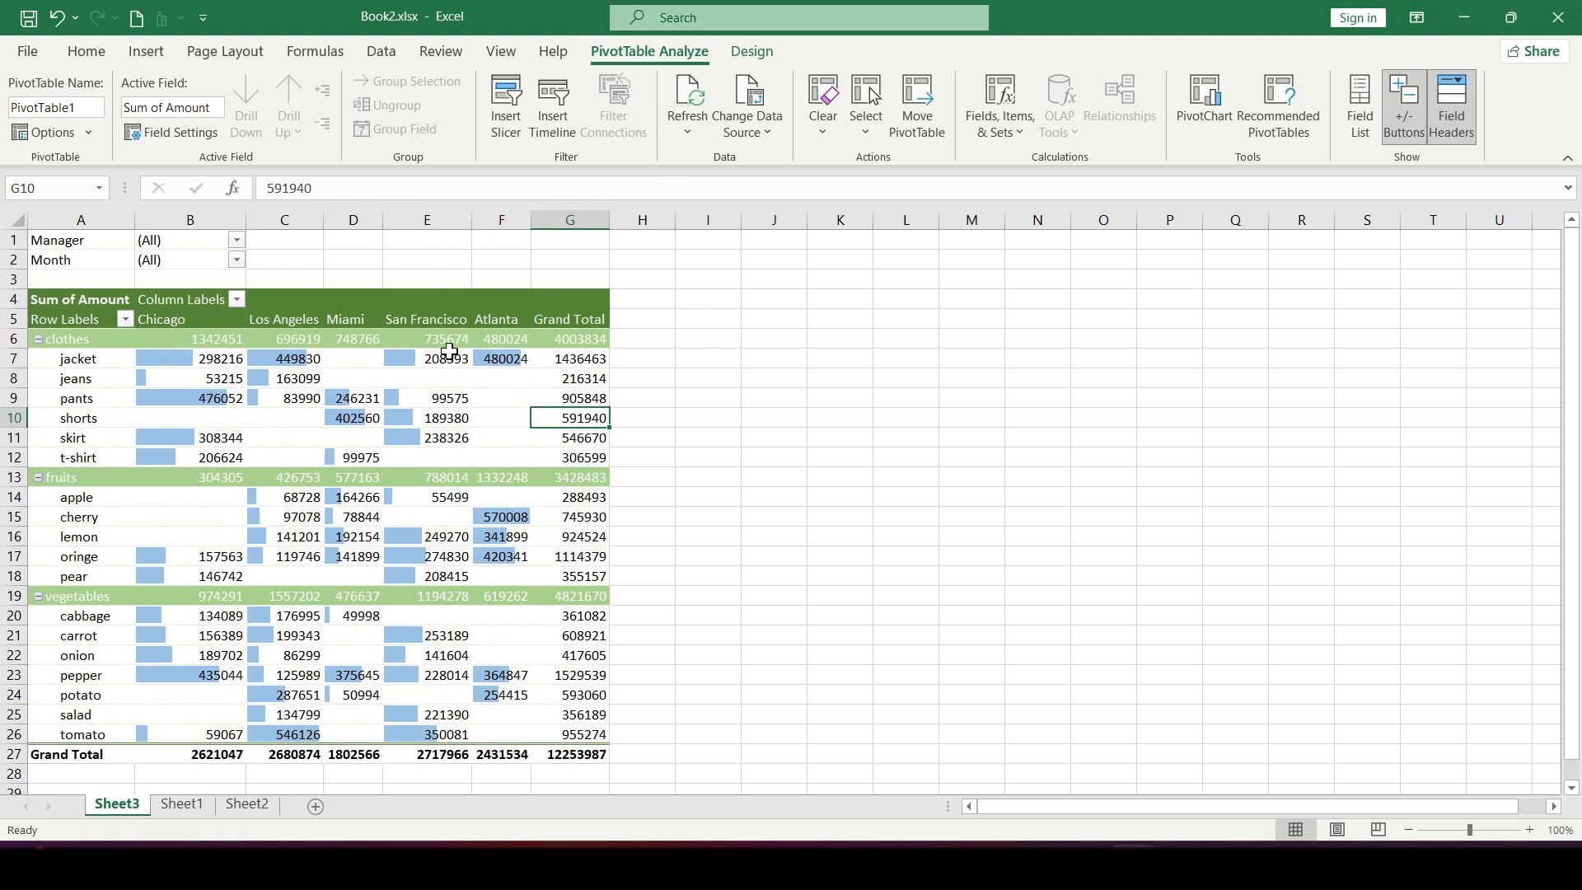
{"action": "mouse_move", "coordinate": [314, 398]}
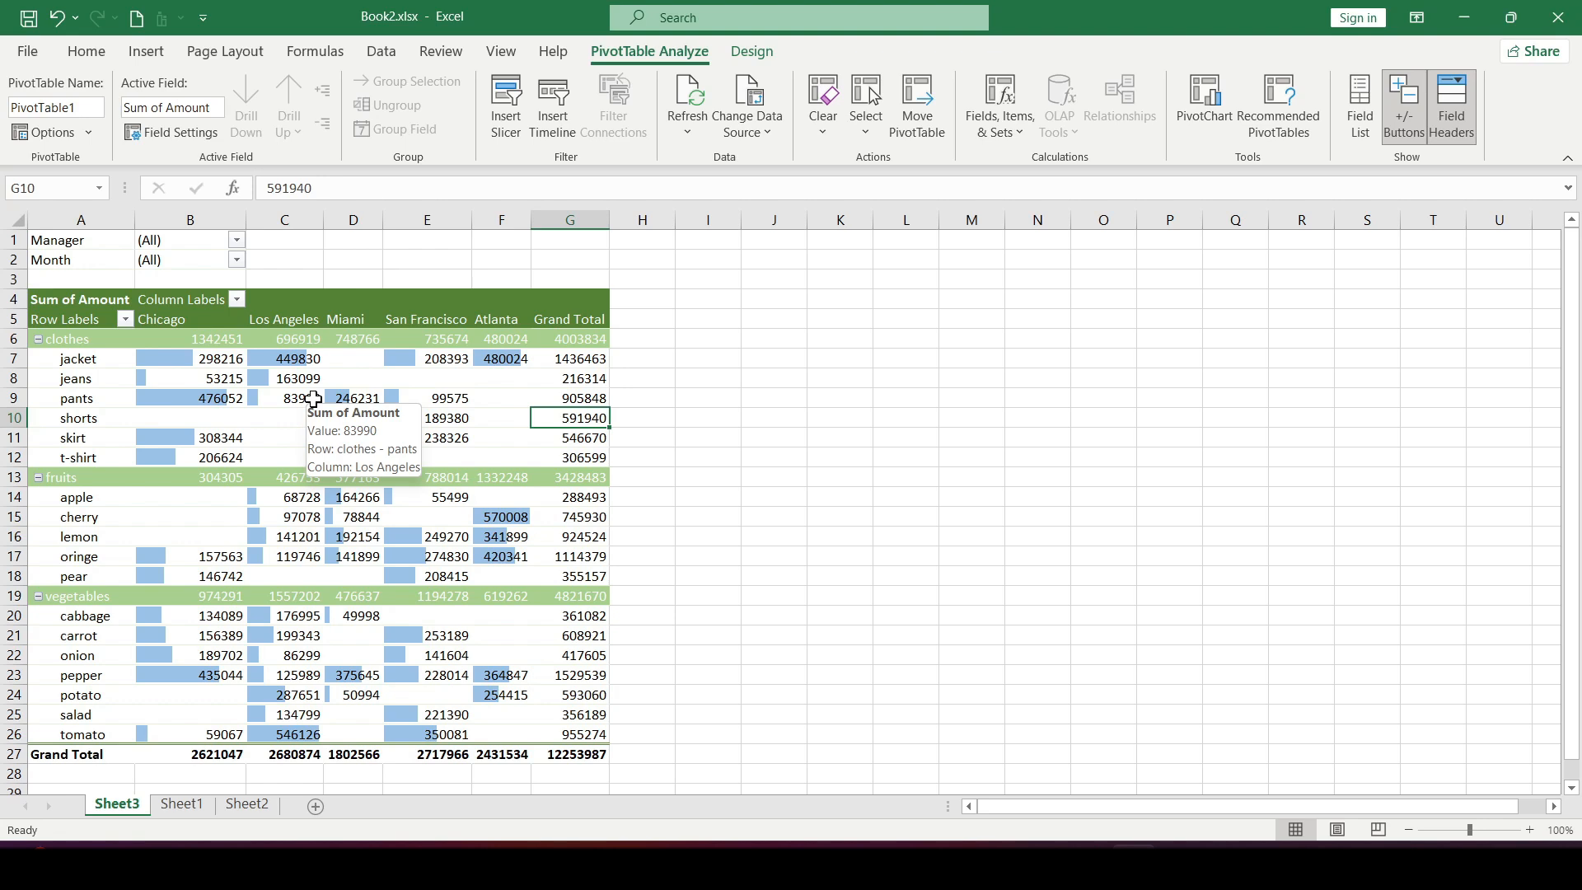
{"action": "mouse_move", "coordinate": [298, 379]}
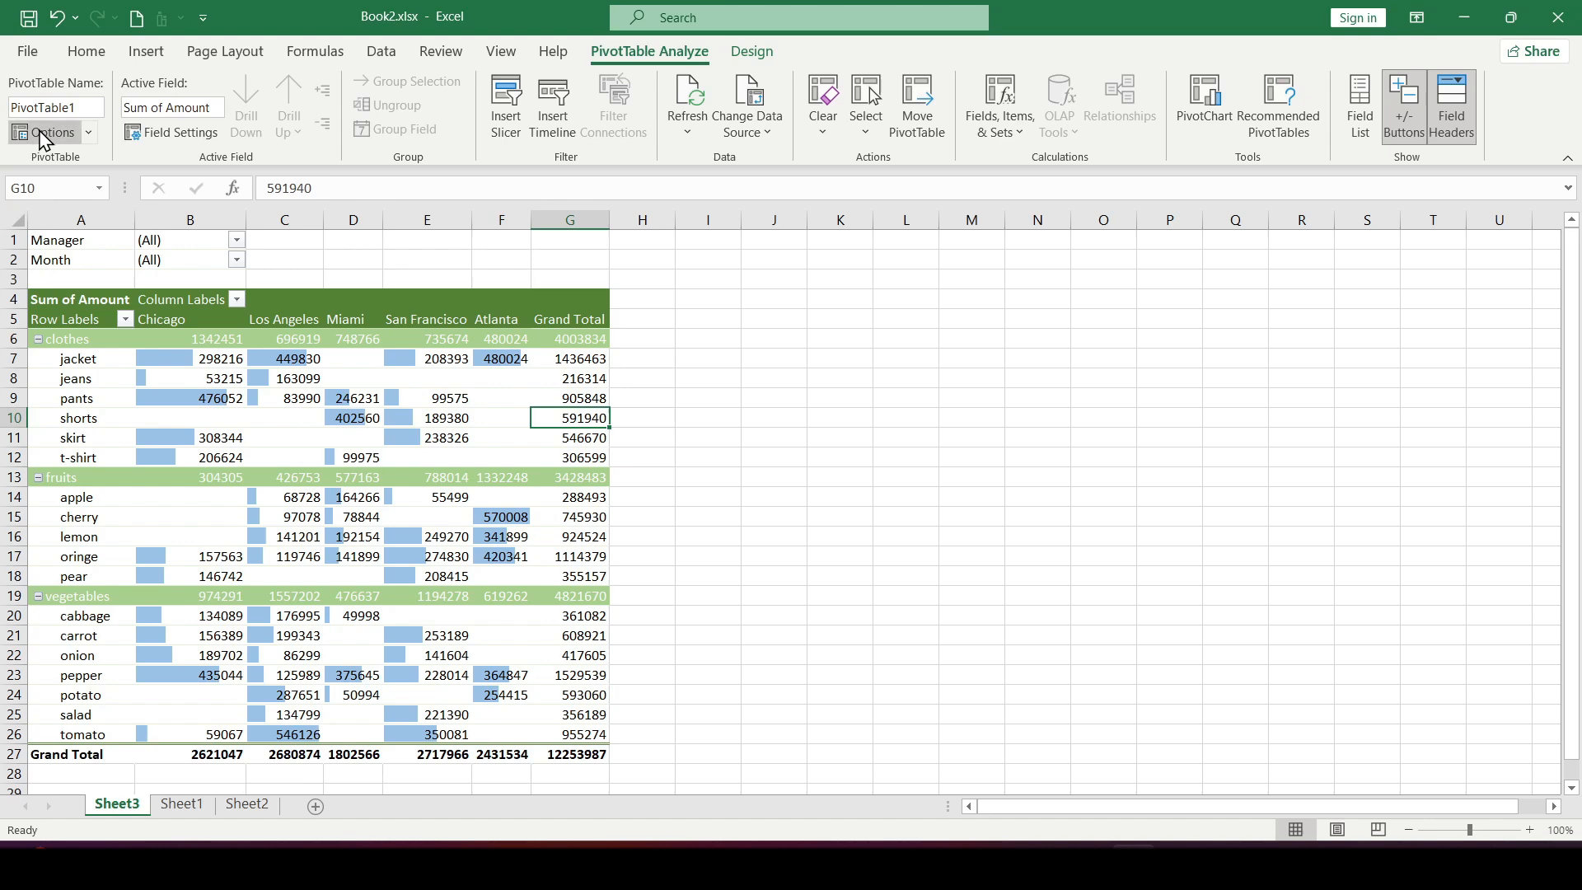
Enable 'Refresh data when opening the file' in PivotTable Options.
{"action": "left_click", "coordinate": [52, 132]}
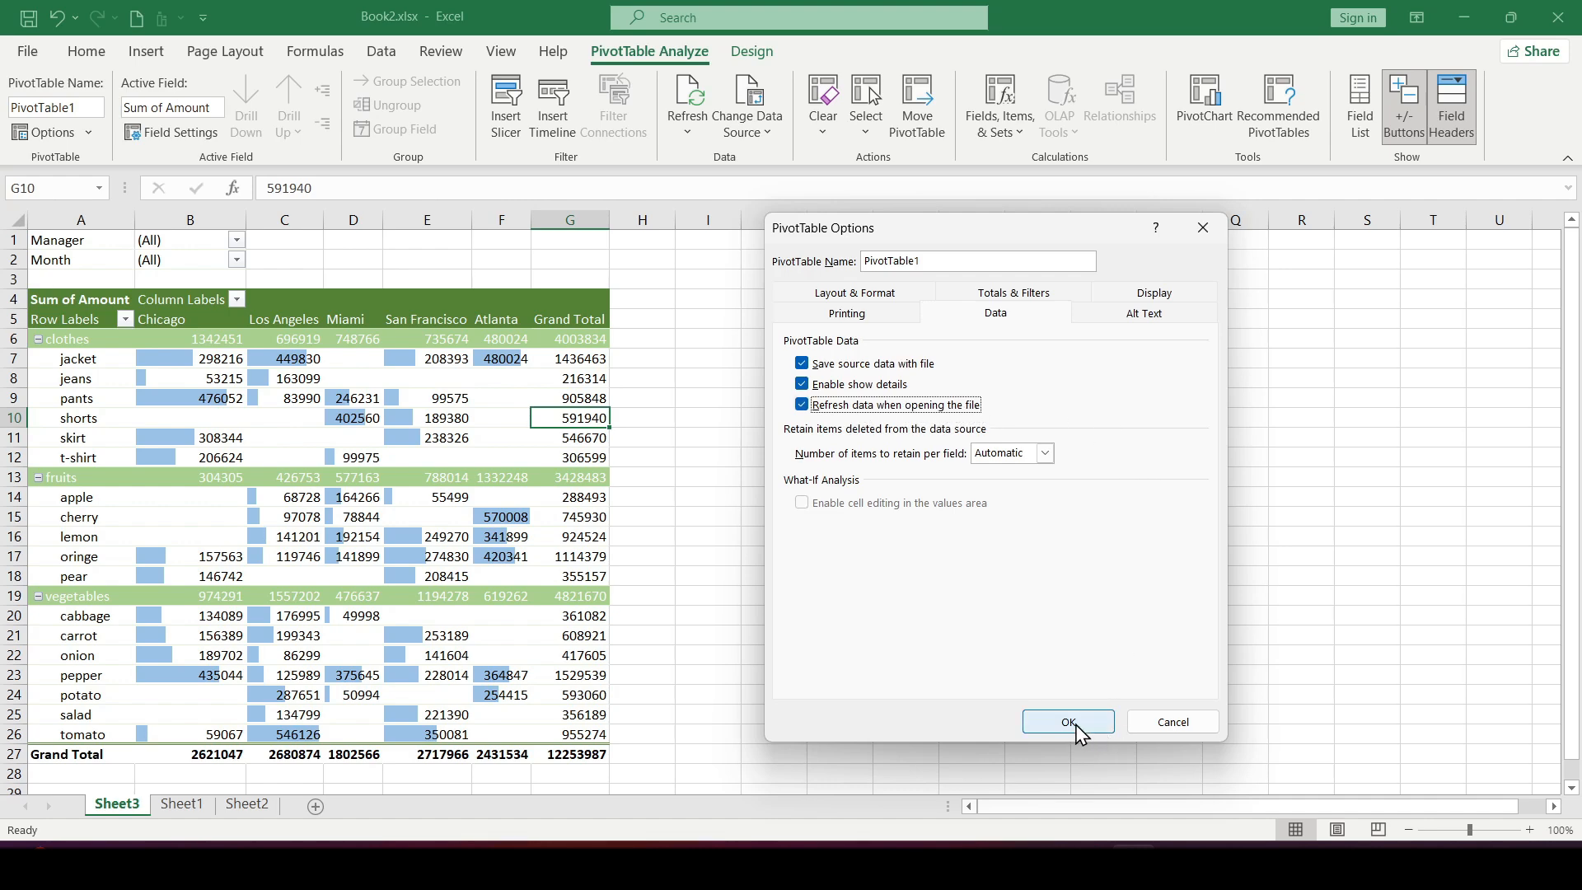
{"action": "left_click", "coordinate": [1068, 722]}
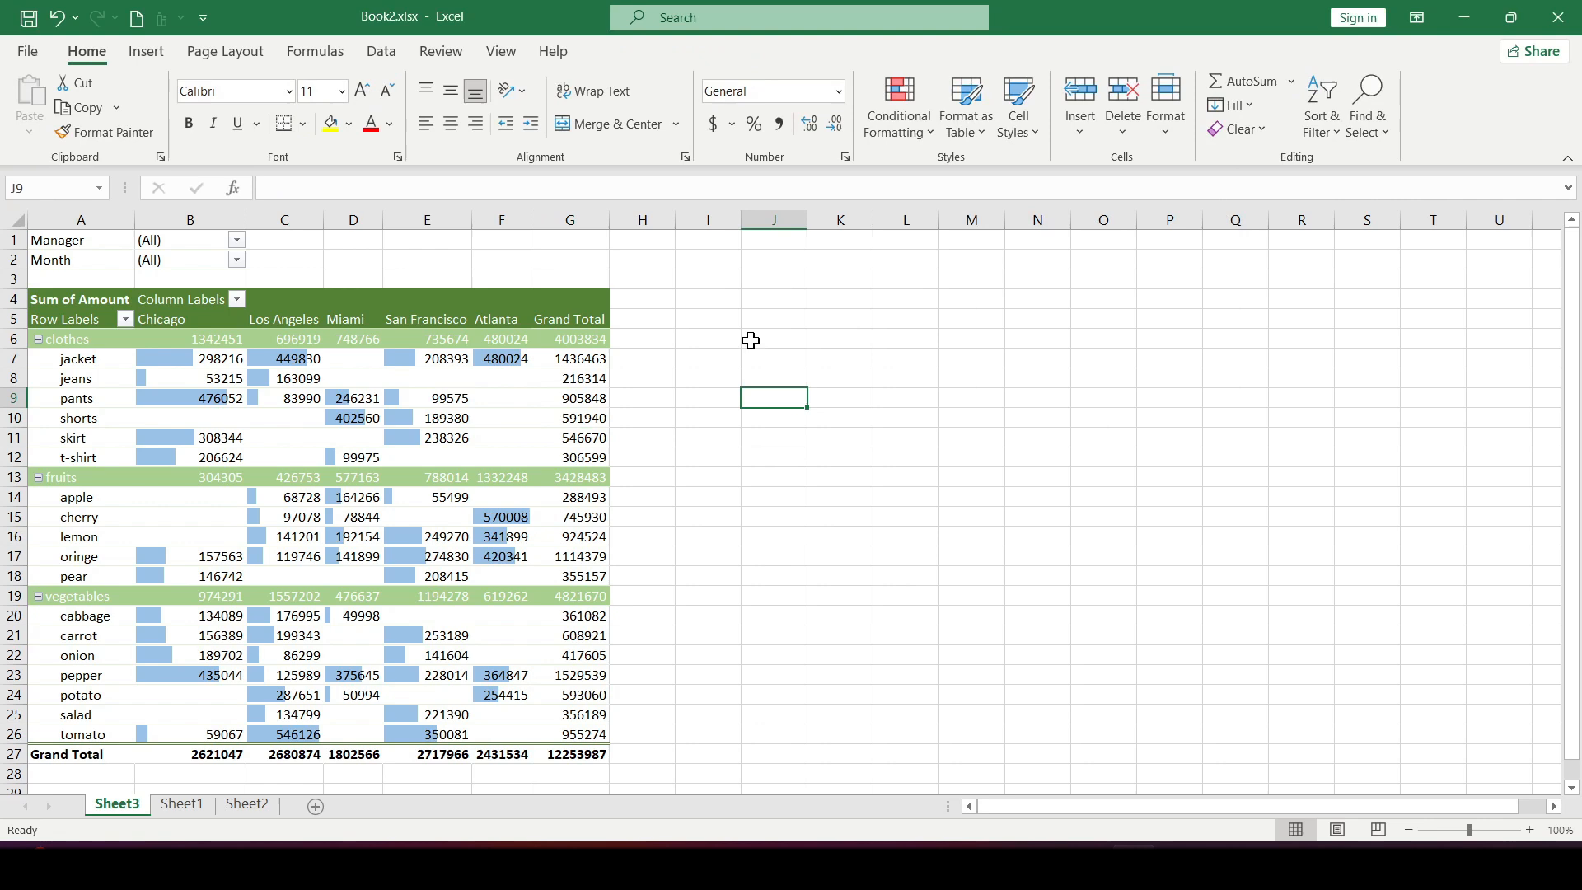